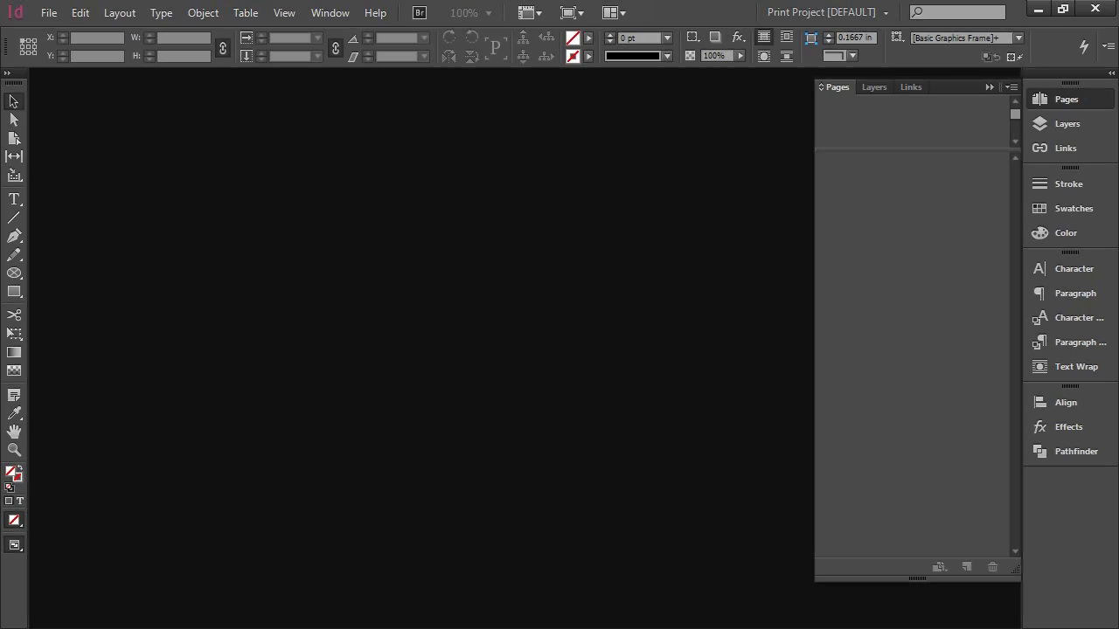
mouse_move(94, 72)
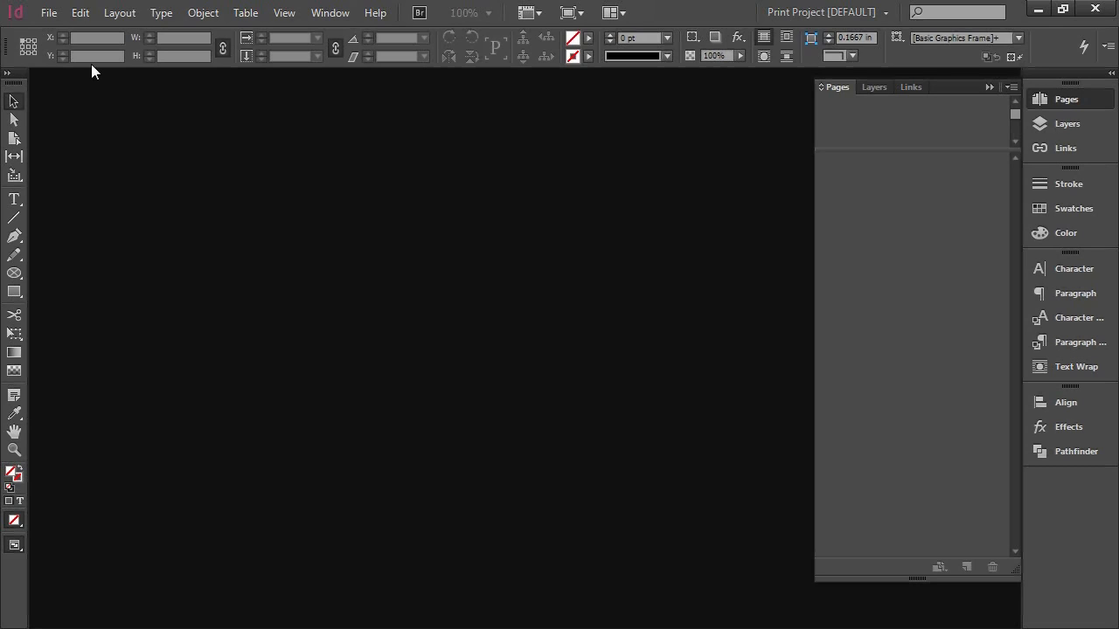
mouse_move(14, 140)
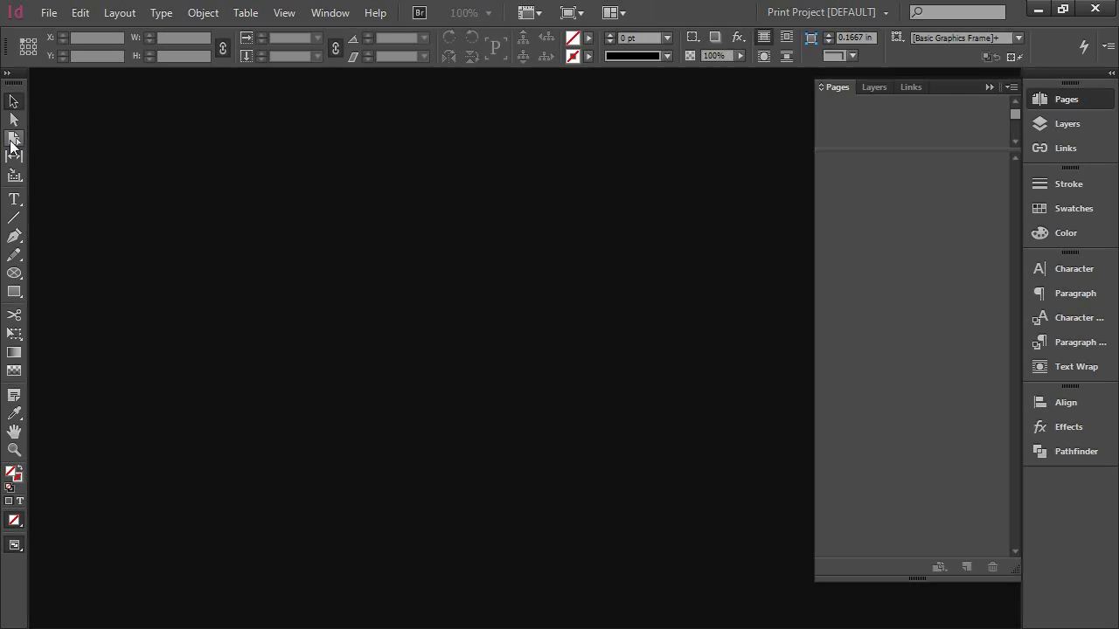
mouse_move(52, 12)
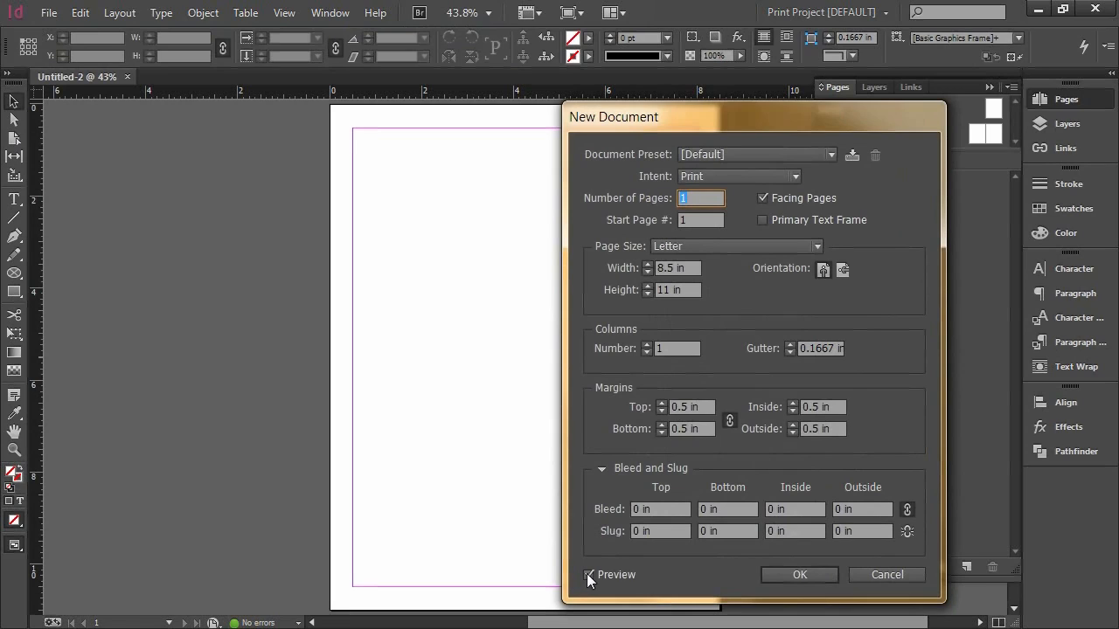
- Set up a new document with live preview: Facing Pages off, A4 page size, 3 pages
left_click(589, 575)
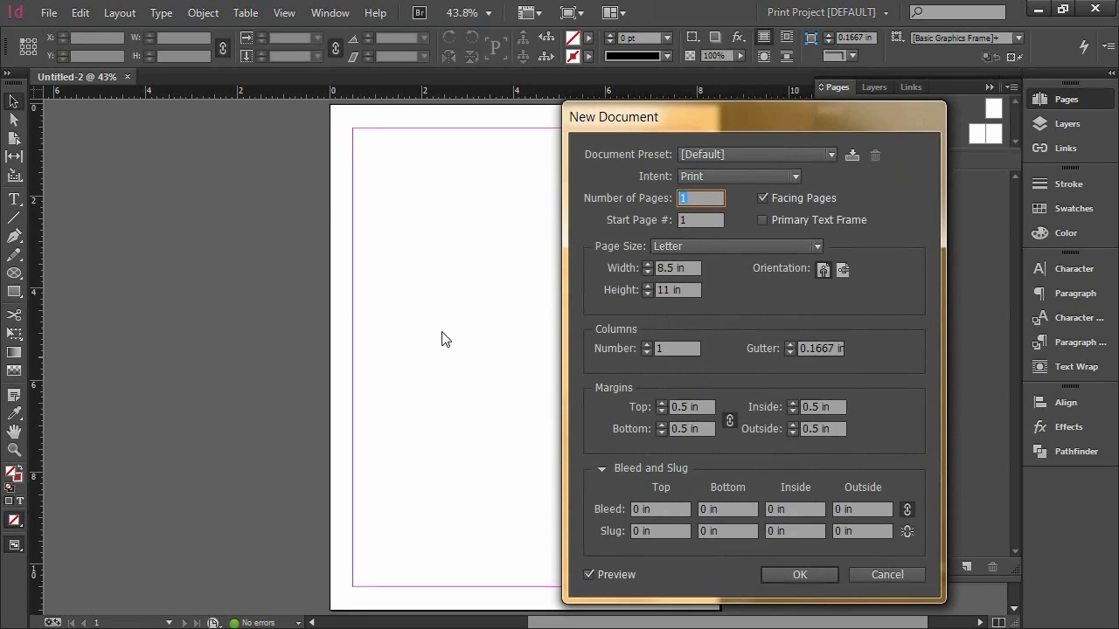
left_click_drag(613, 116, 618, 99)
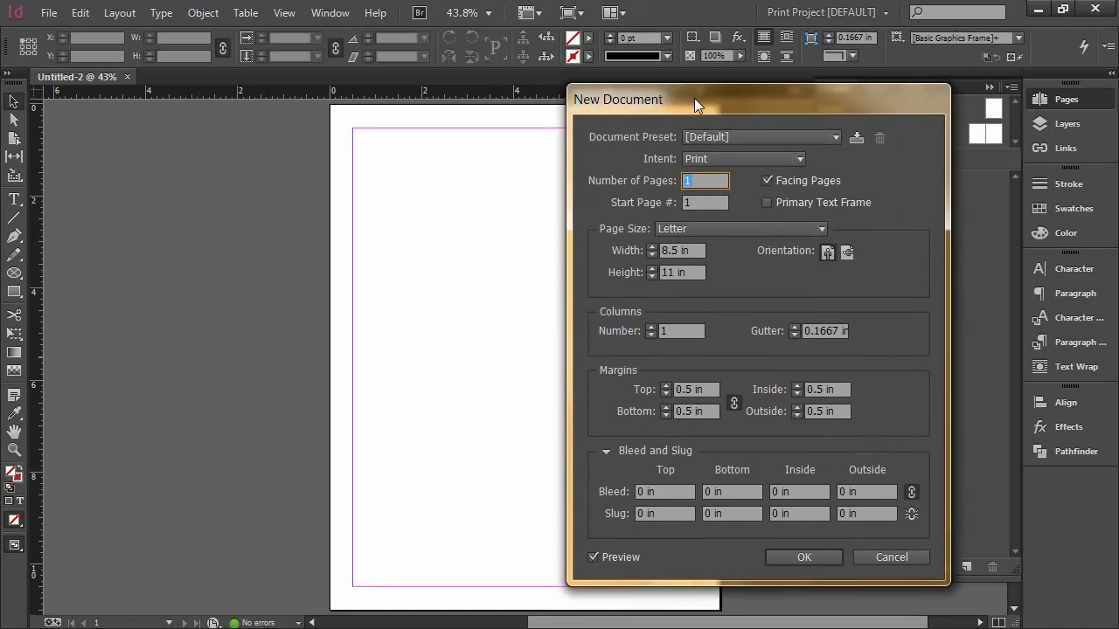
left_click(767, 178)
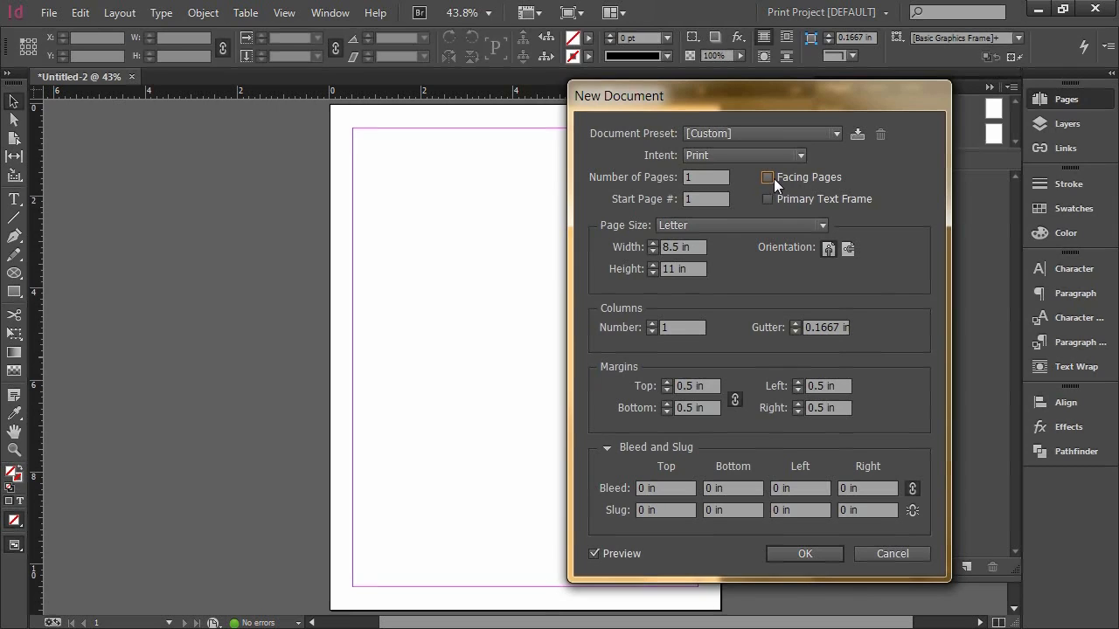
left_click(820, 225)
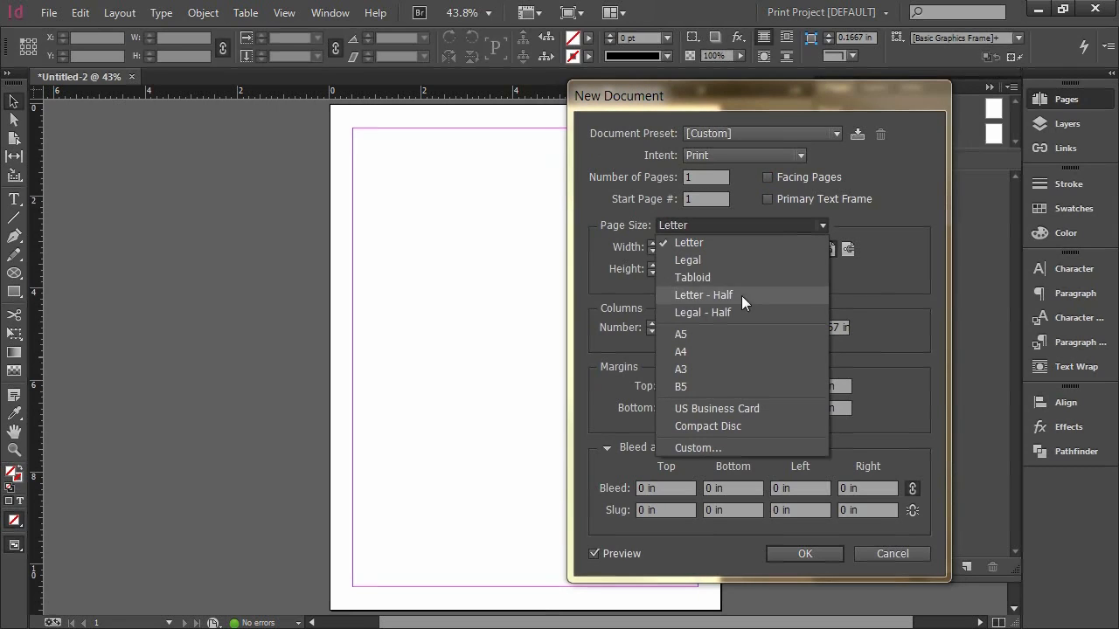
left_click(680, 351)
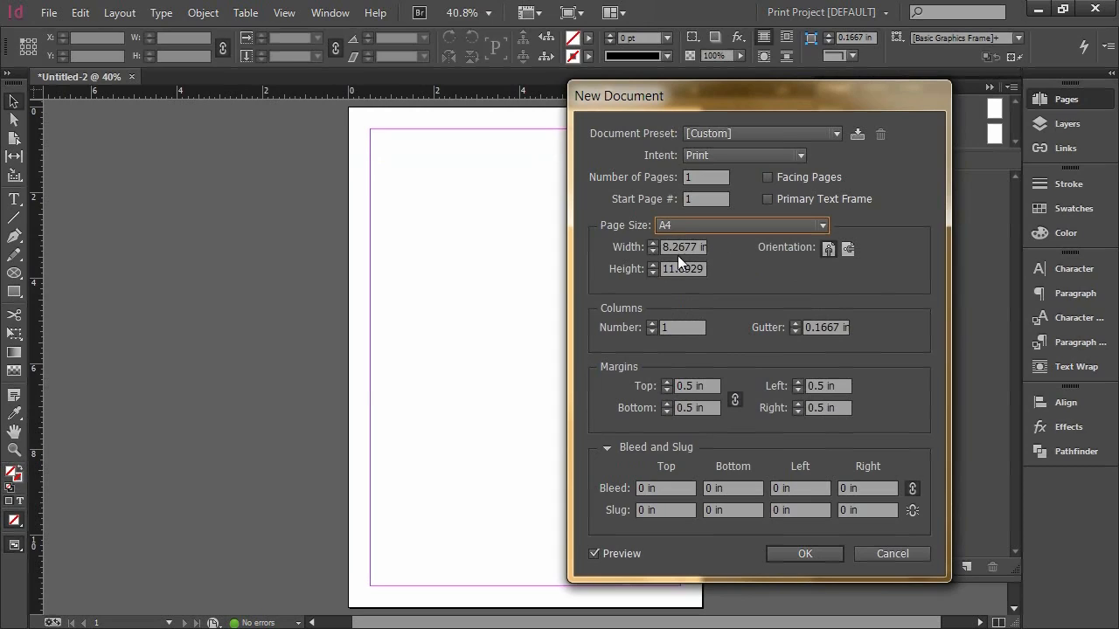
left_click(706, 177)
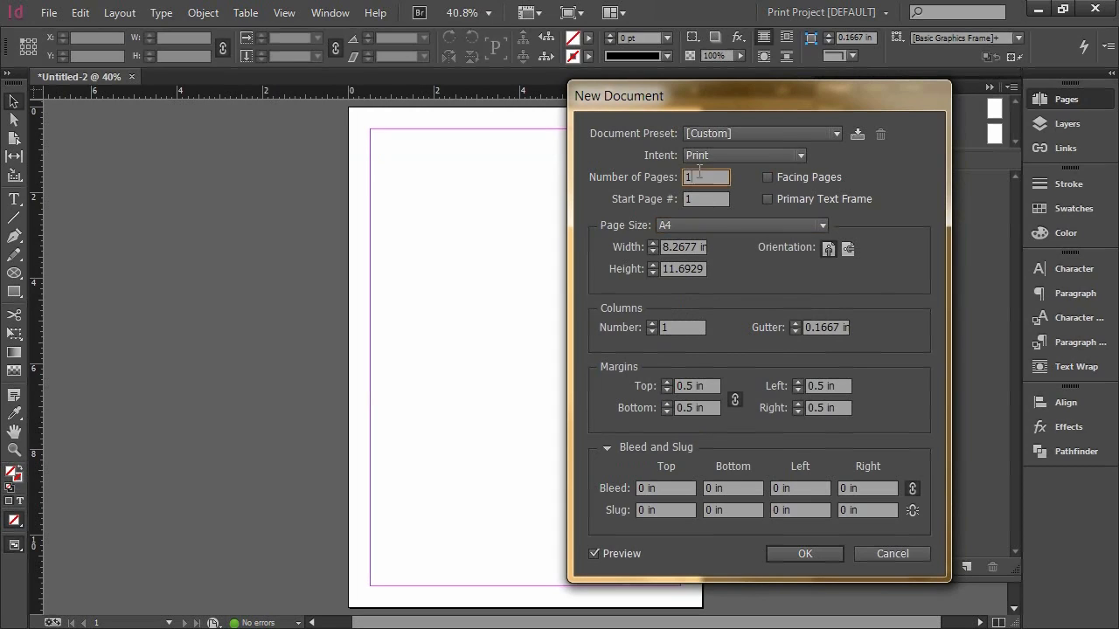
type("3")
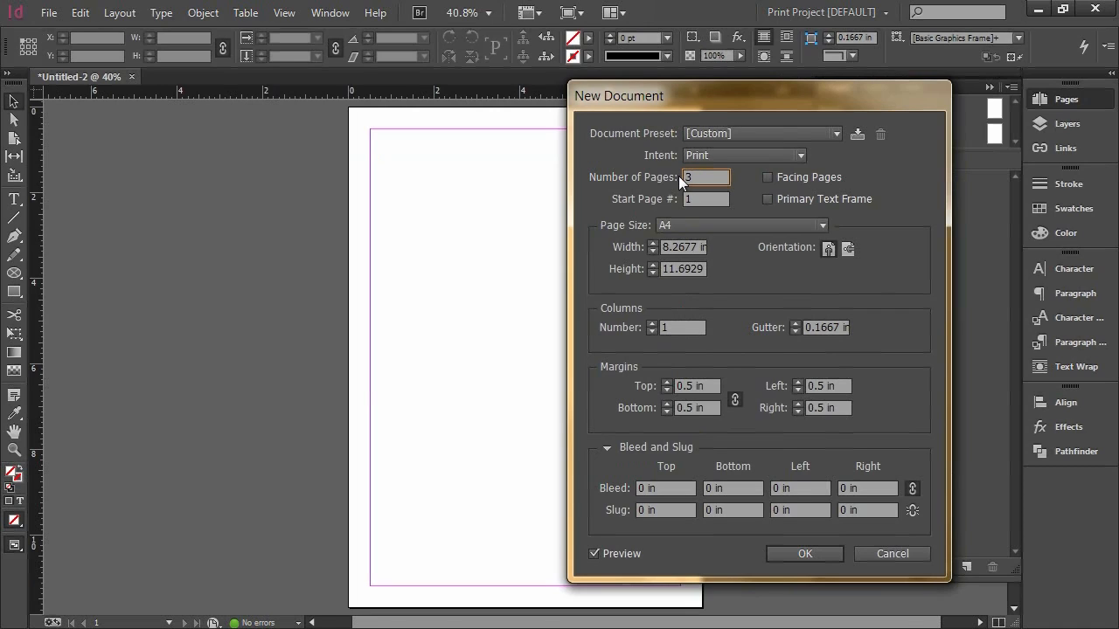
mouse_move(706, 374)
type("0.125")
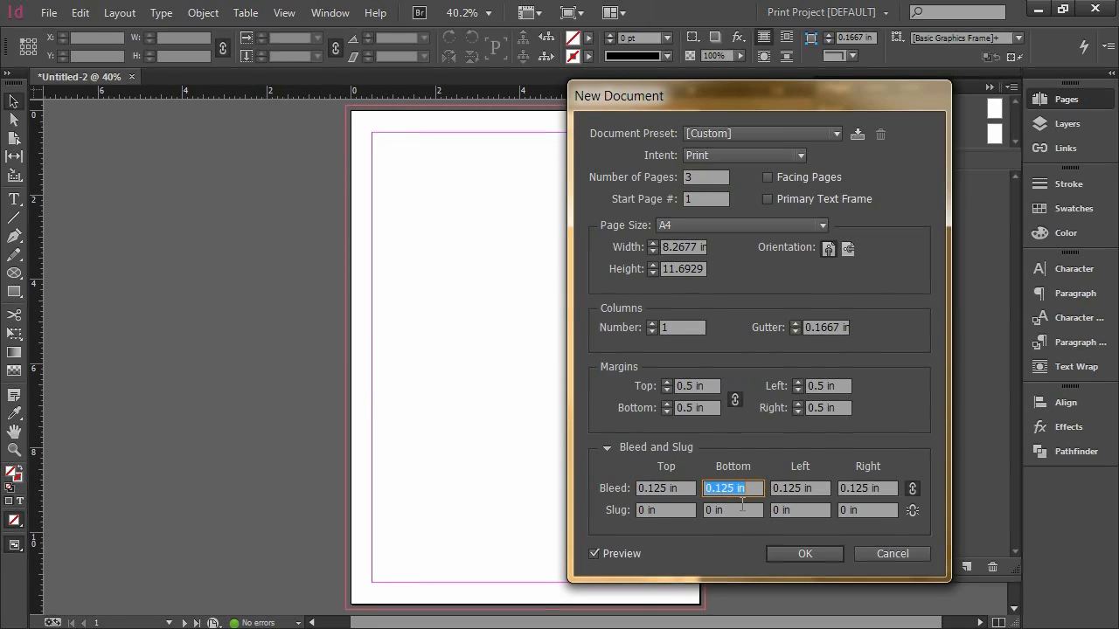
left_click(803, 553)
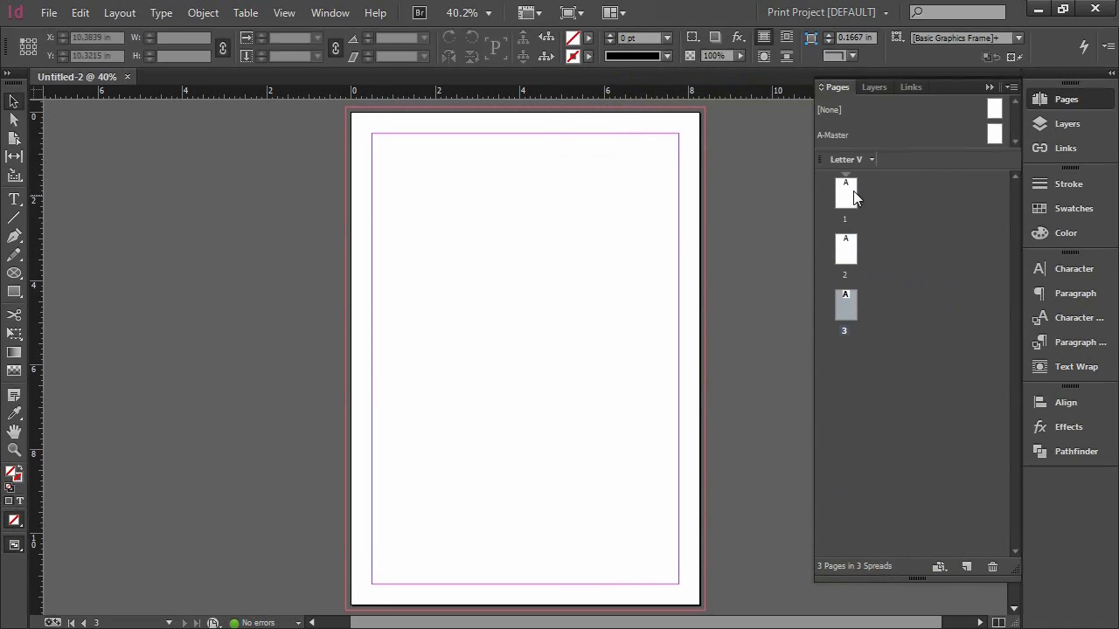
- Select page 1 in the Pages panel and switch to the Page Tool to edit its size
left_click(845, 193)
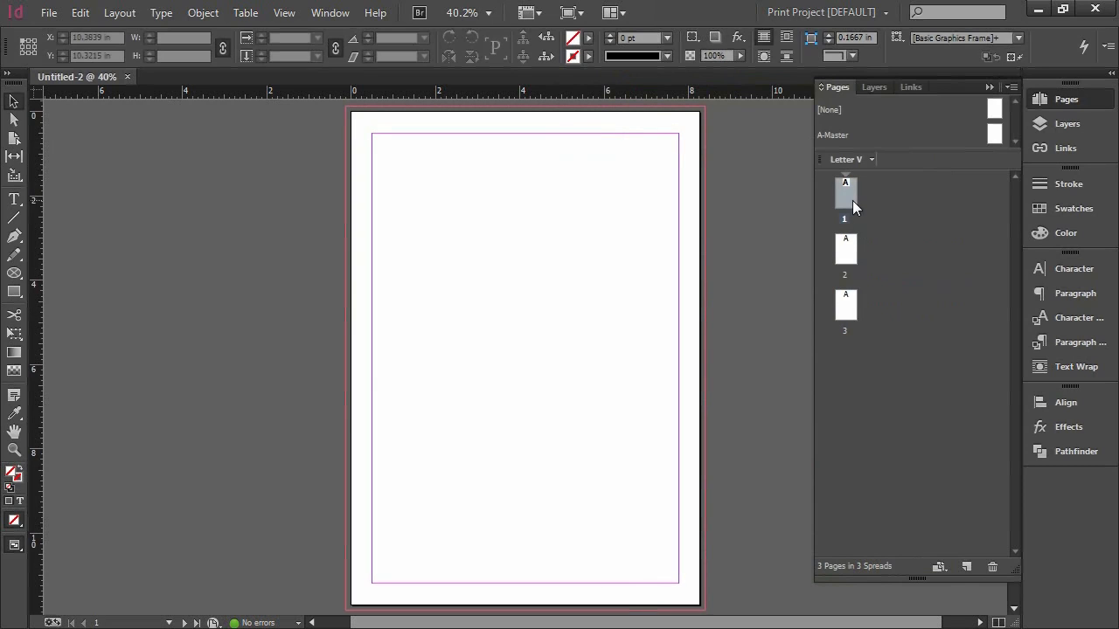
mouse_move(595, 208)
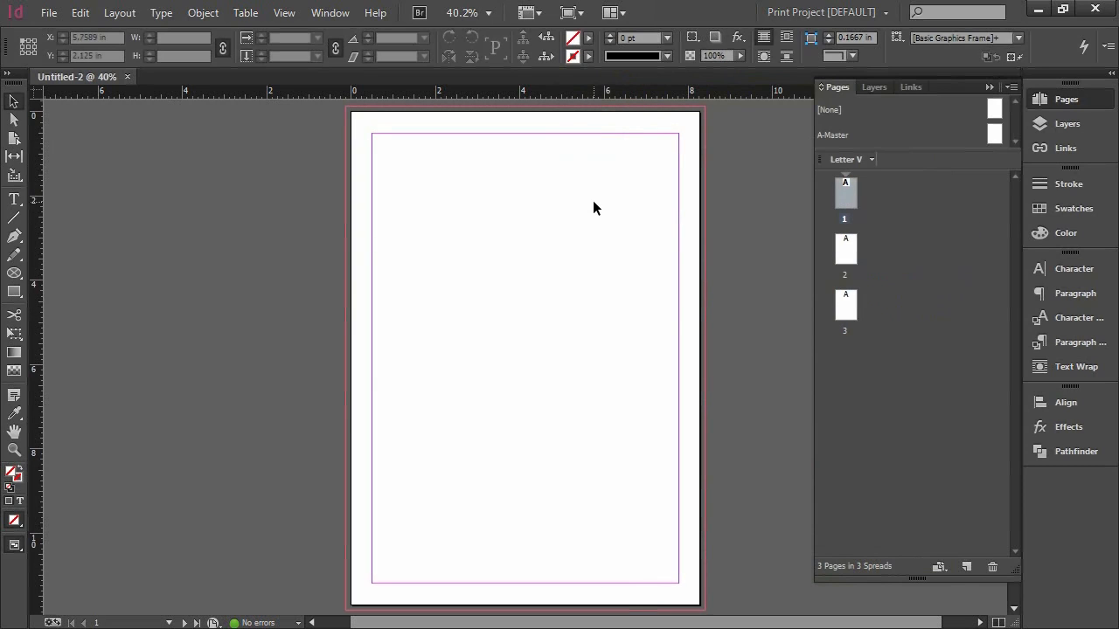
left_click(14, 140)
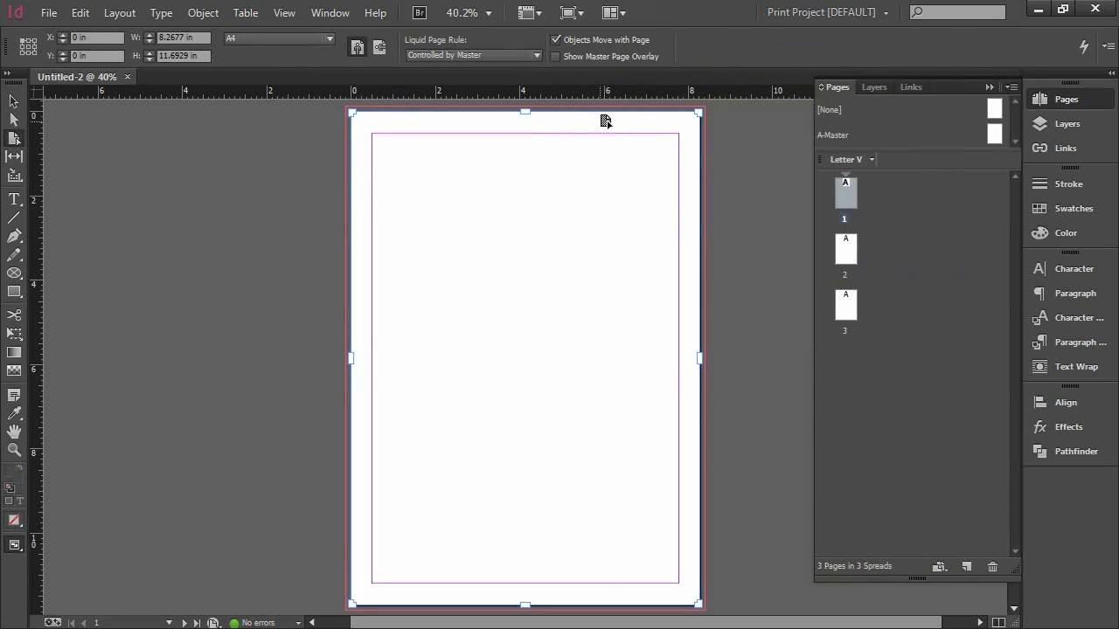
mouse_move(627, 225)
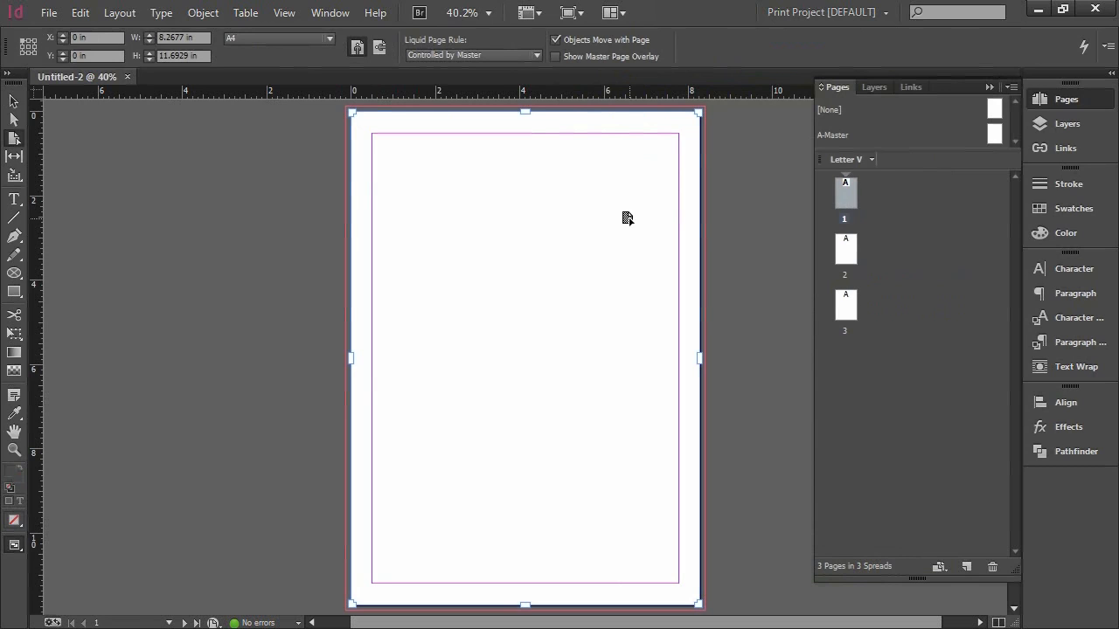
mouse_move(478, 123)
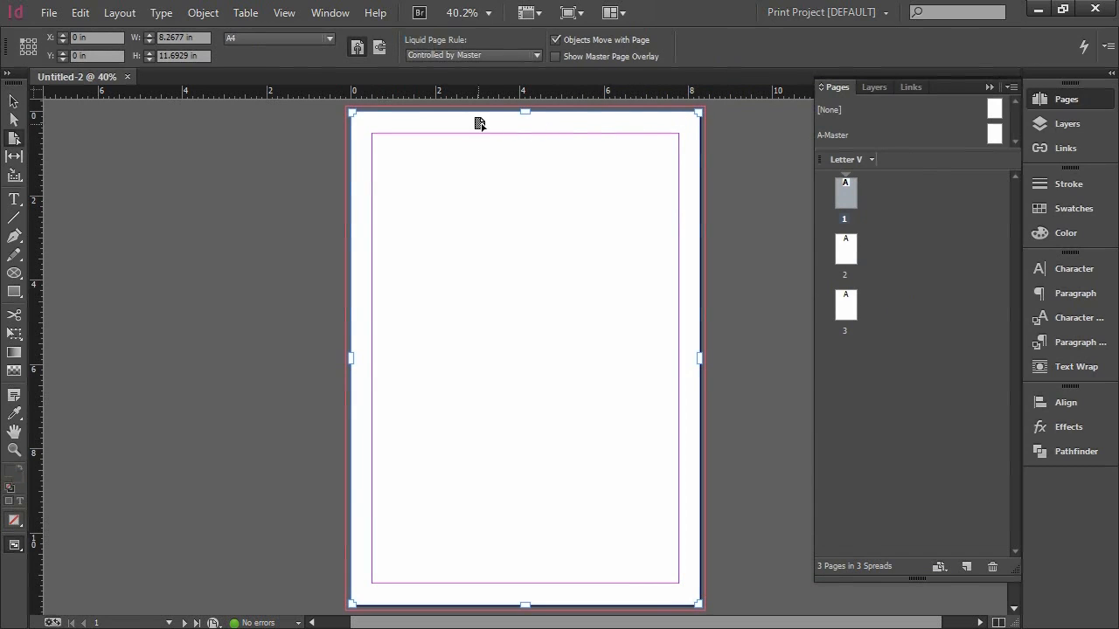
left_click_drag(524, 111, 524, 146)
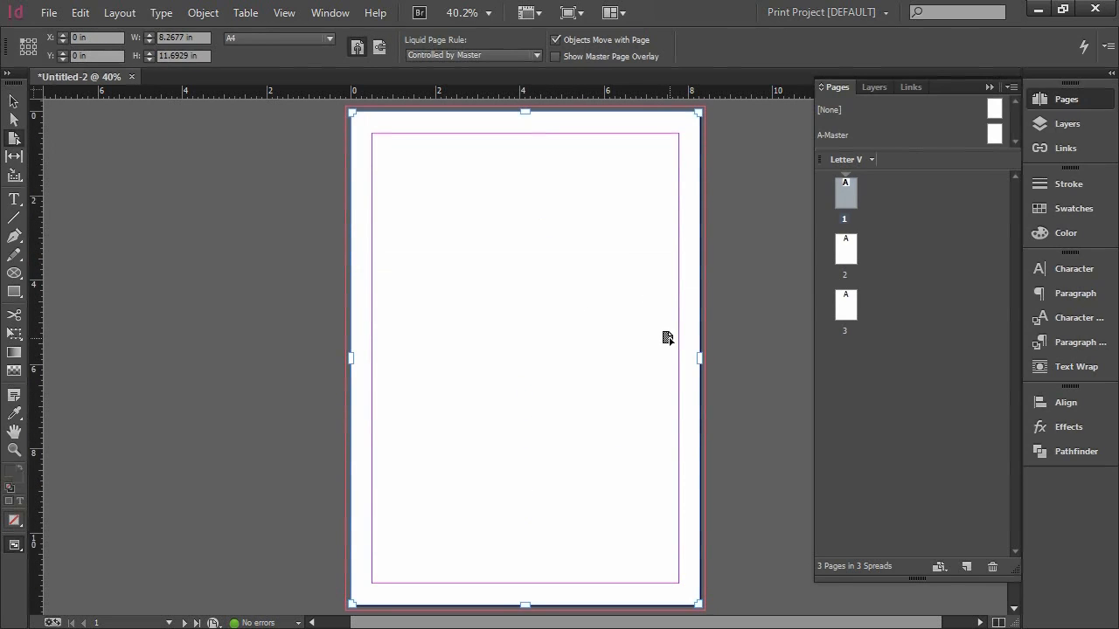
mouse_move(611, 256)
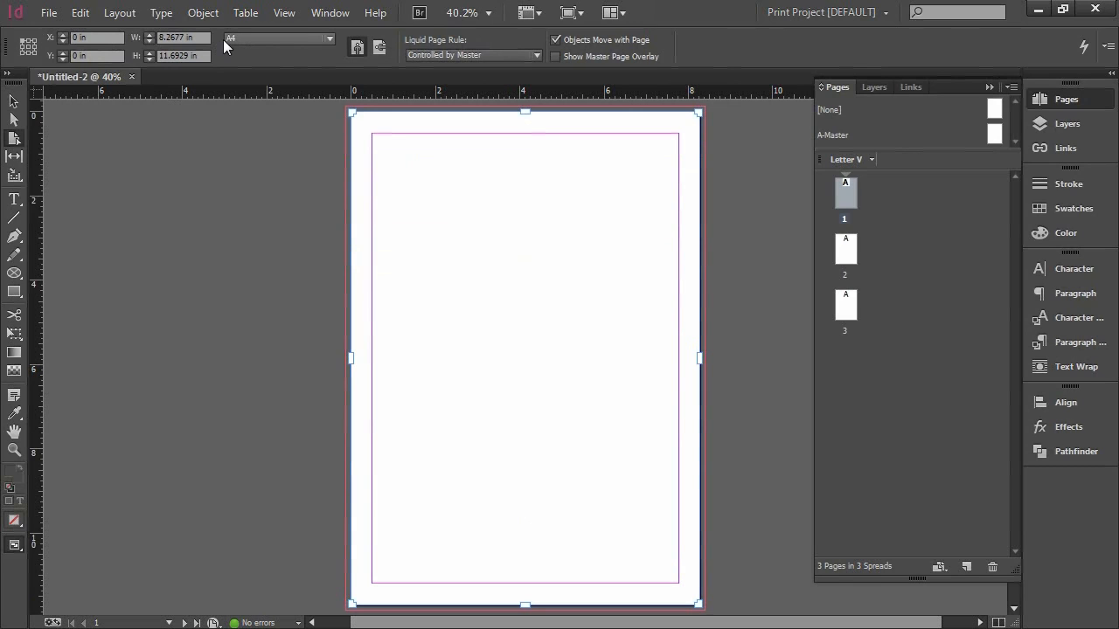
- Turn off the liquid page rule and make page 2 a US Business Card in portrait orientation
left_click(472, 55)
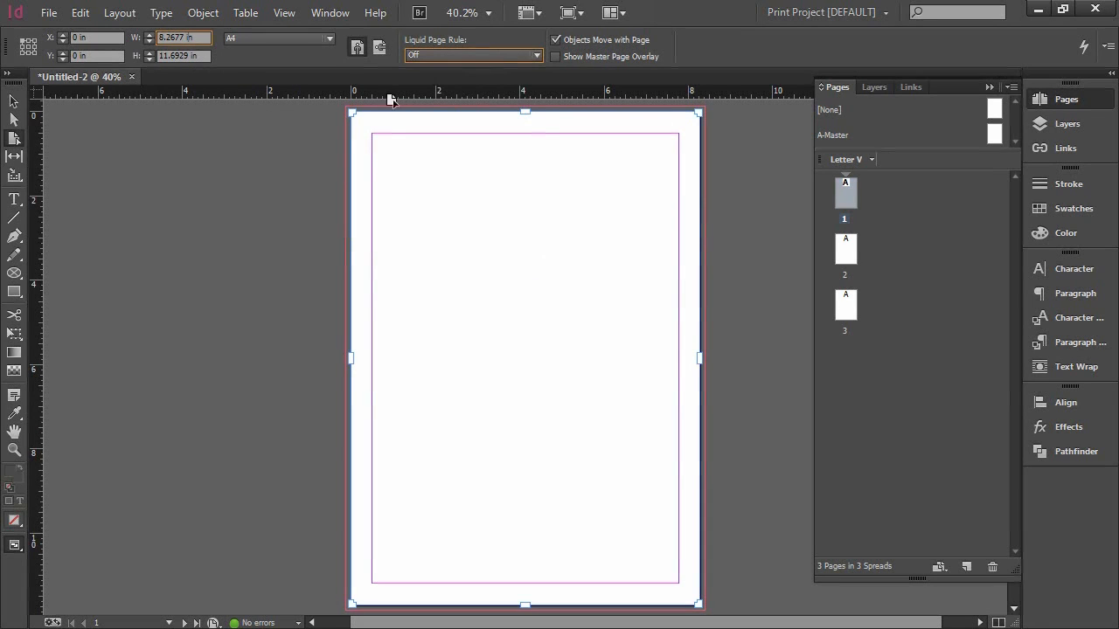
mouse_move(566, 295)
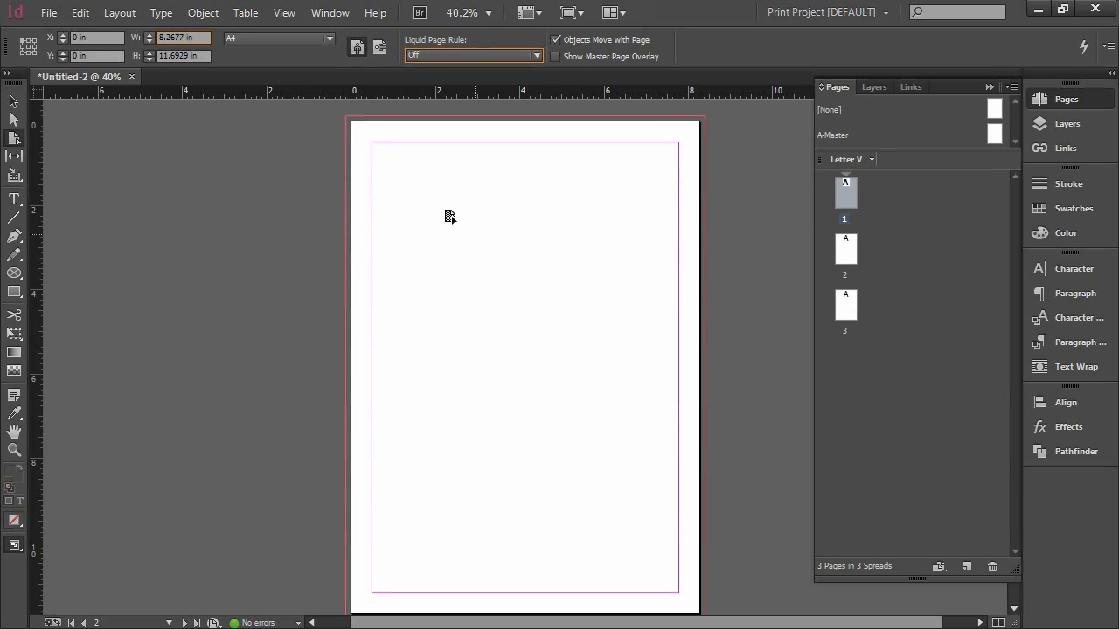
mouse_move(515, 196)
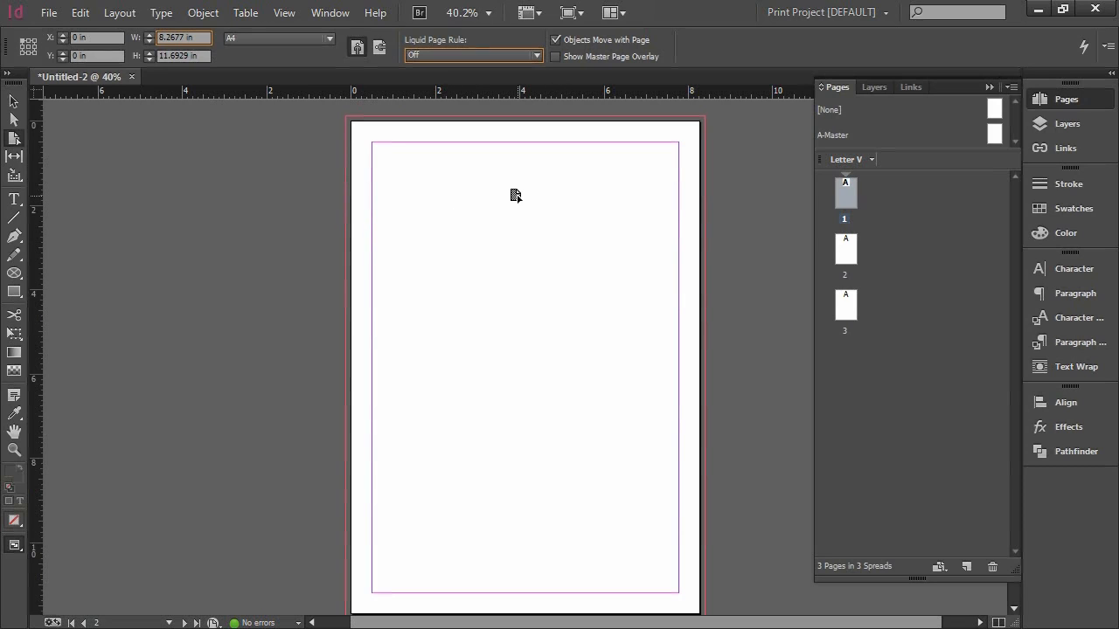
left_click(844, 249)
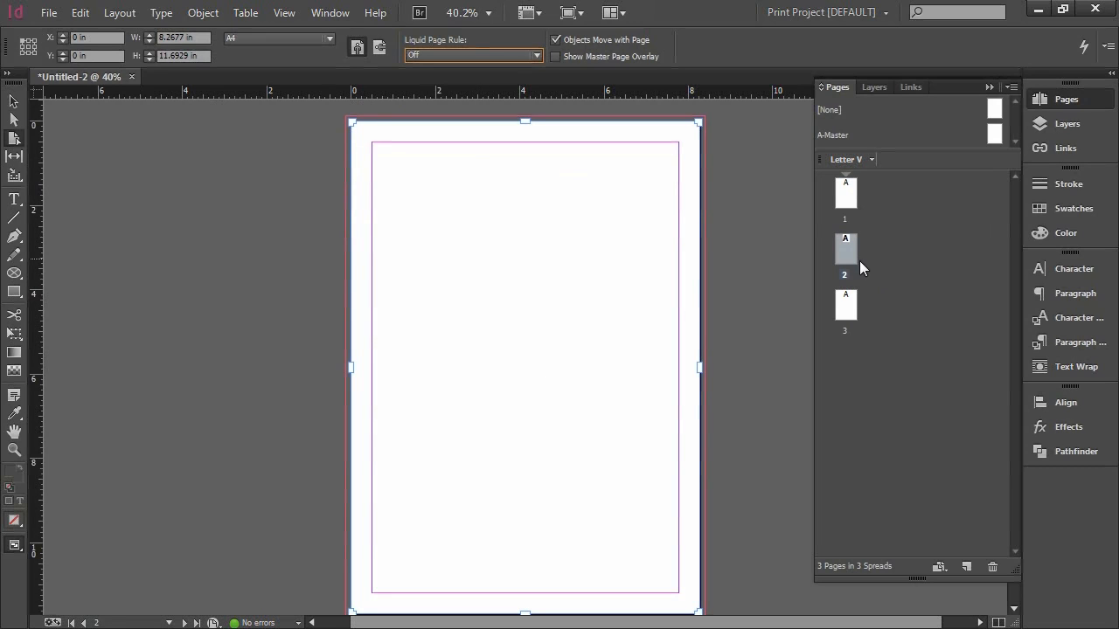
mouse_move(575, 216)
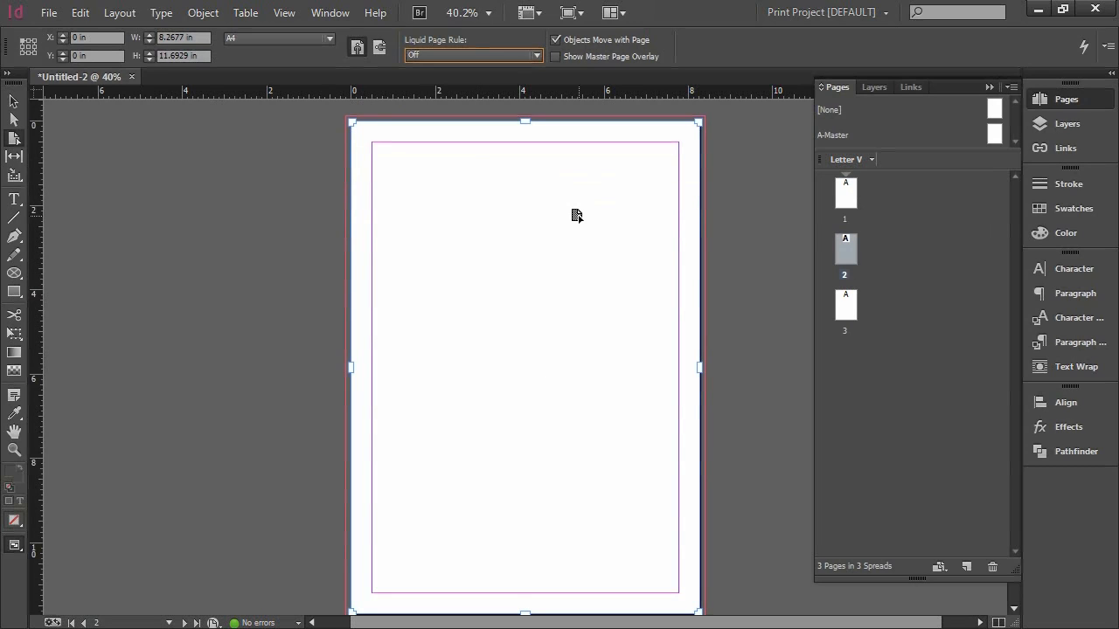
mouse_move(531, 216)
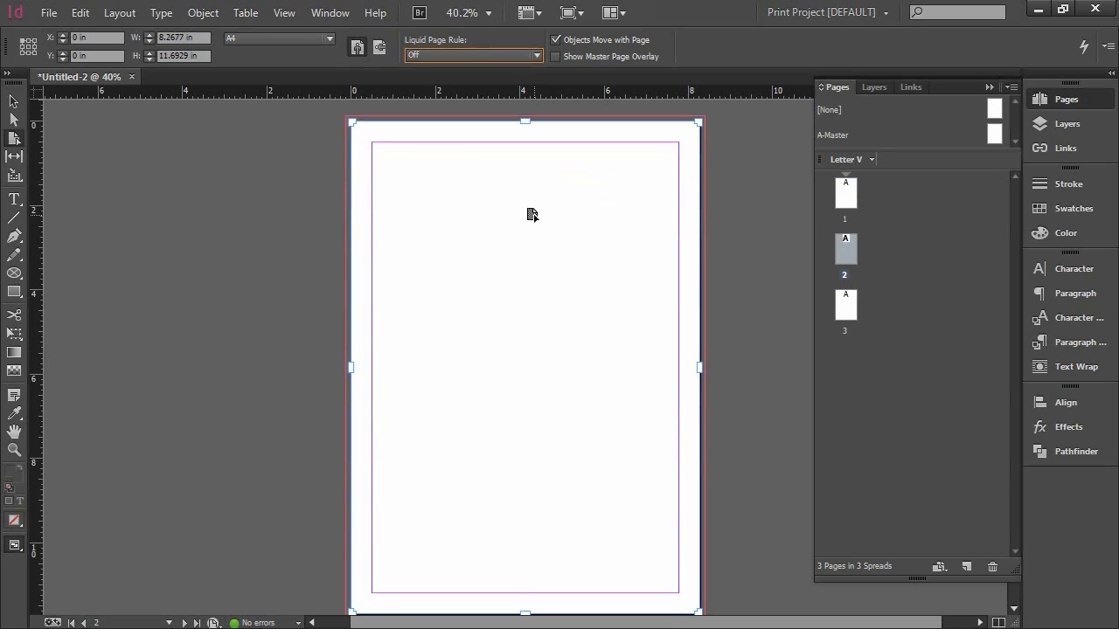
mouse_move(522, 279)
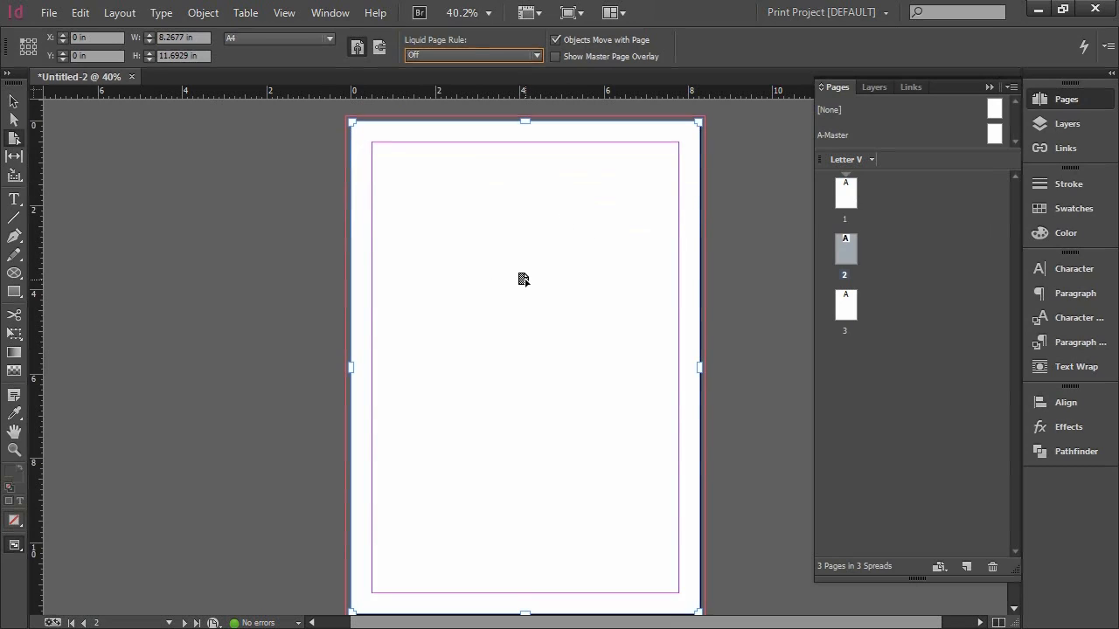
mouse_move(253, 51)
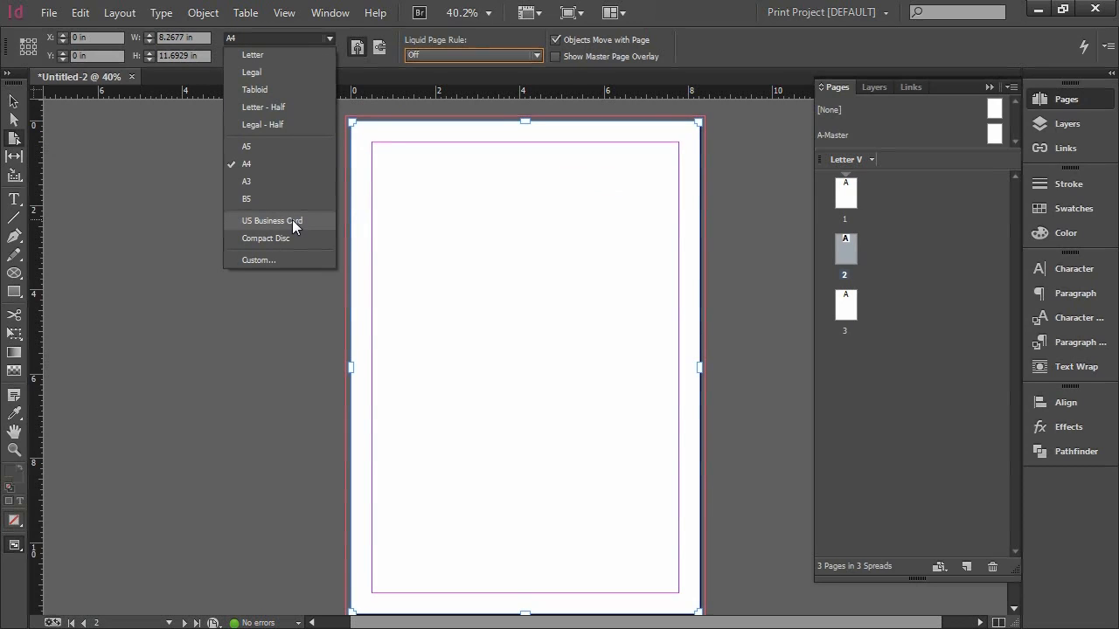
left_click(272, 220)
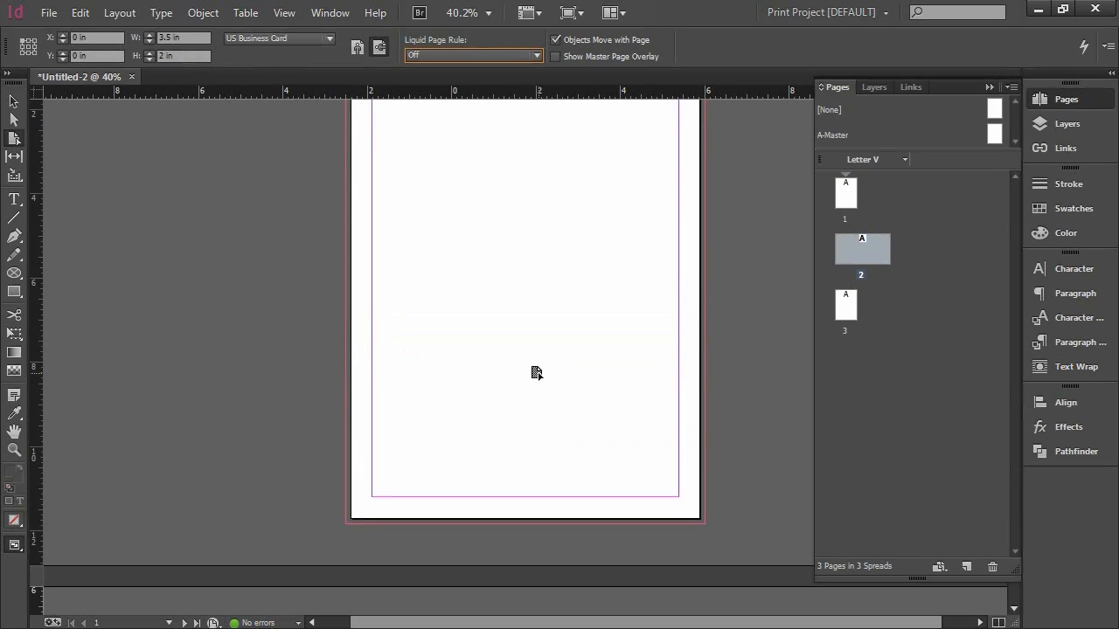
scroll("up", 3)
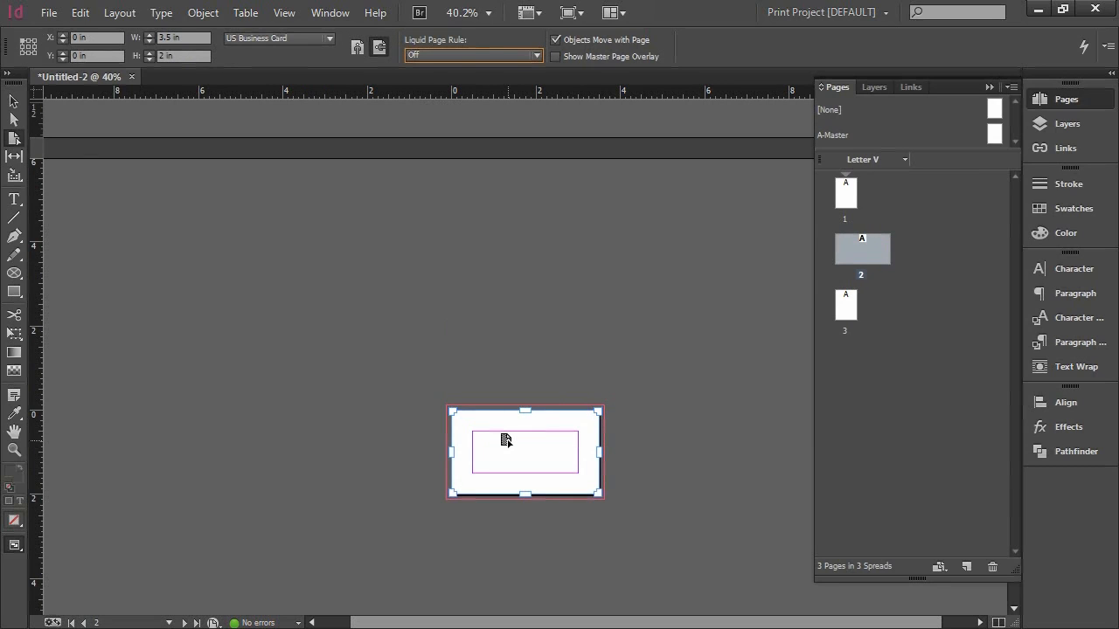
left_click(379, 48)
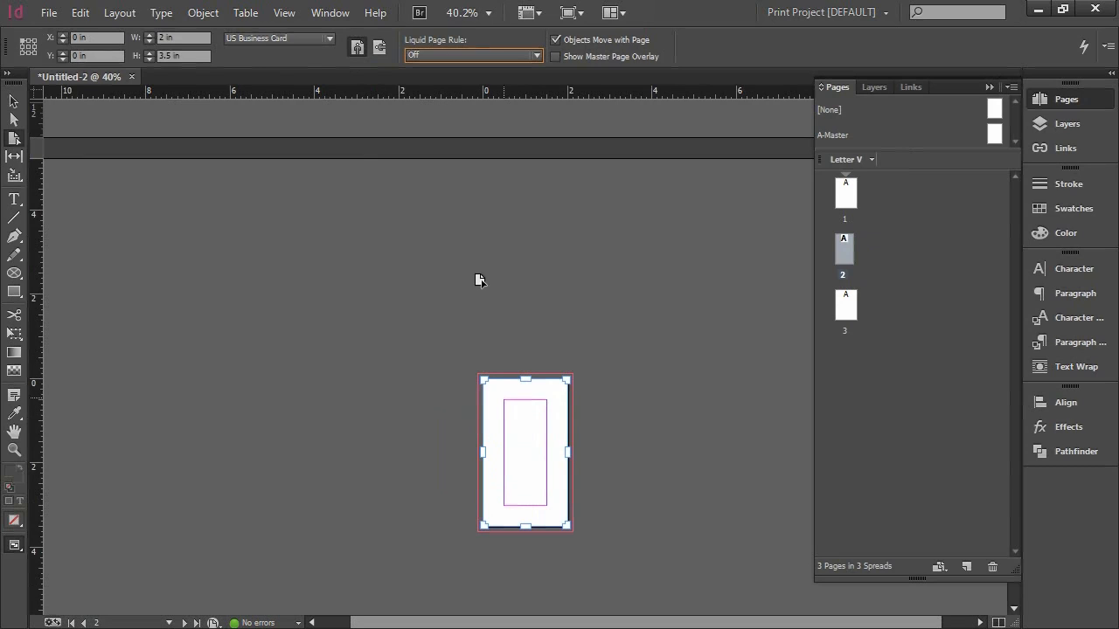
mouse_move(356, 47)
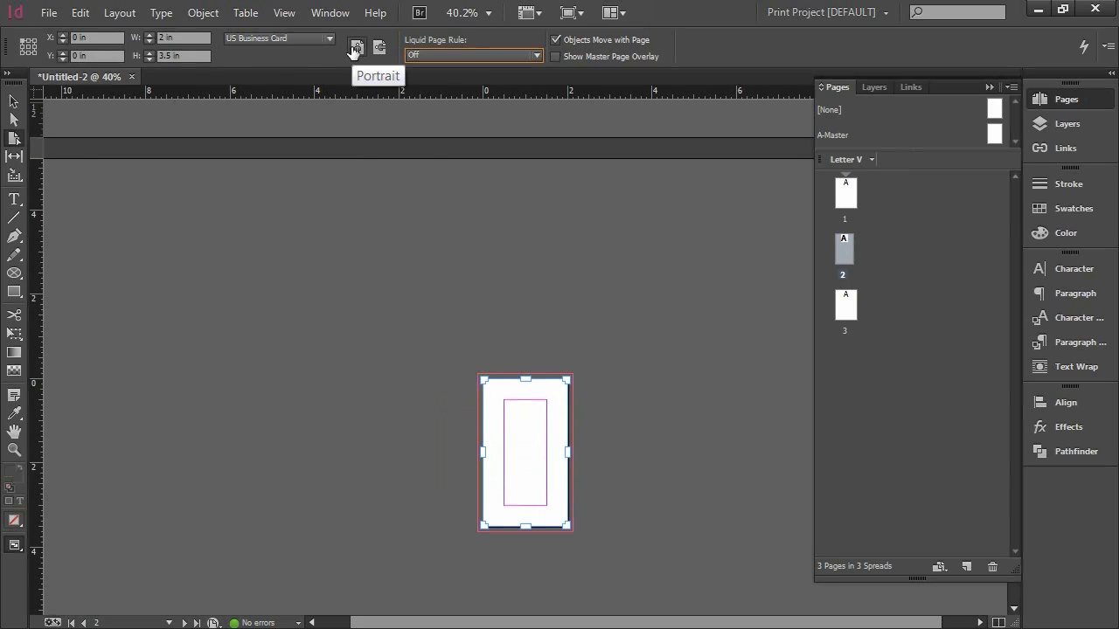
mouse_move(575, 464)
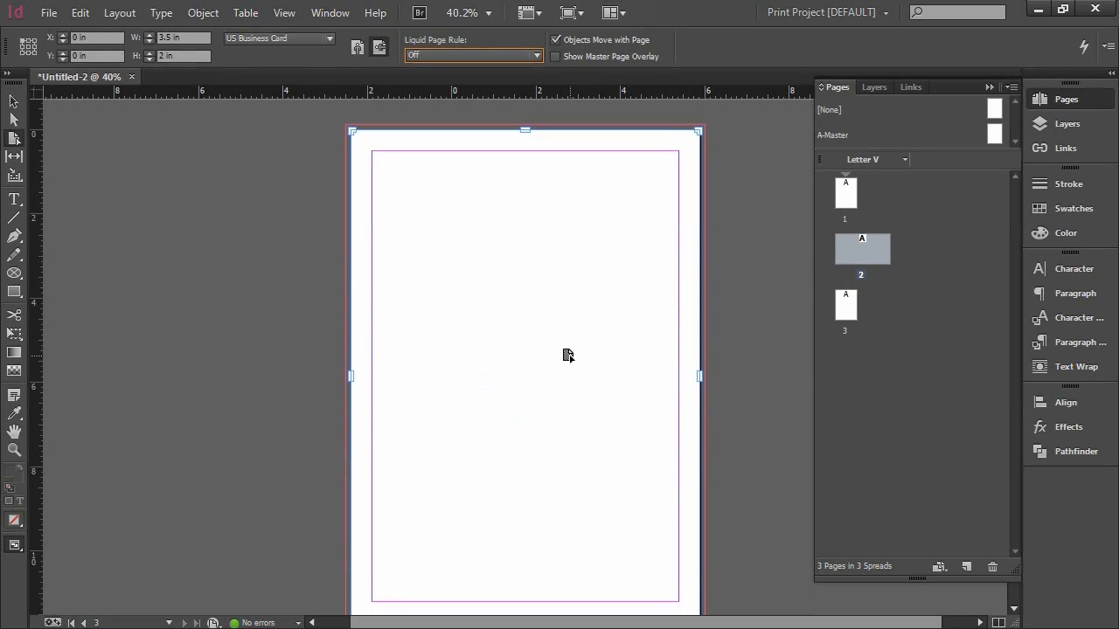
- Select page 3 in the Pages panel for resizing
left_click(844, 306)
type("4.125")
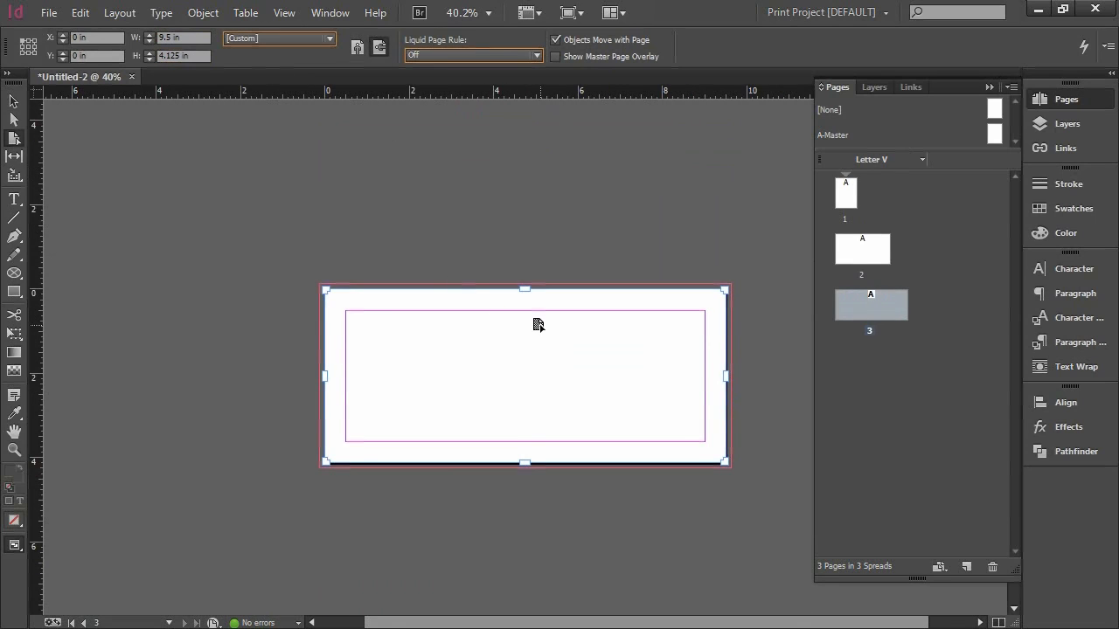
mouse_move(376, 264)
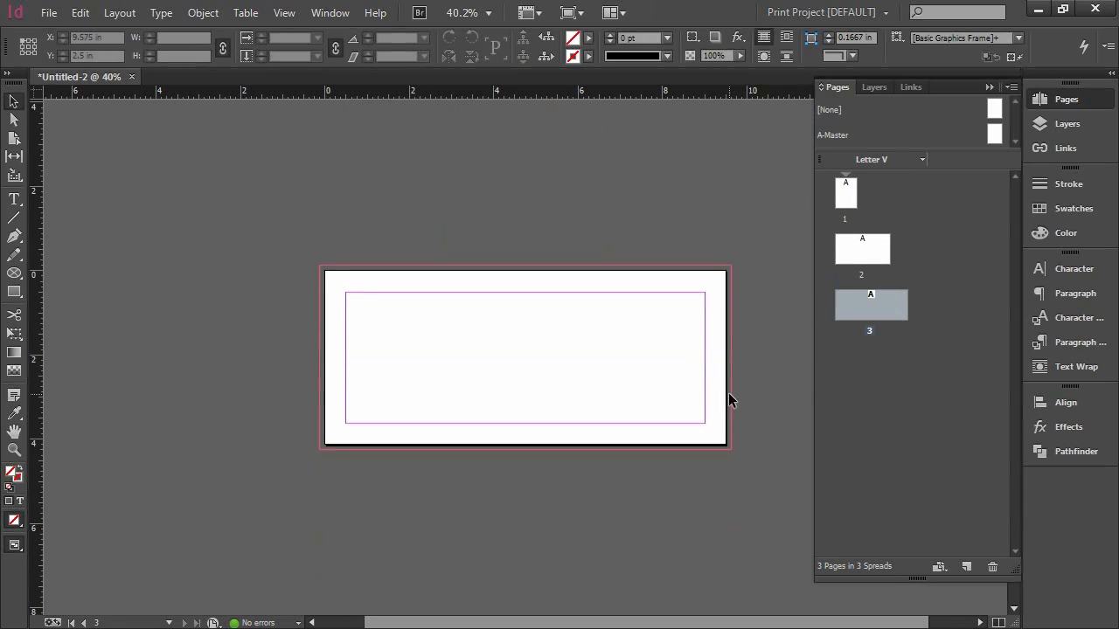
mouse_move(676, 369)
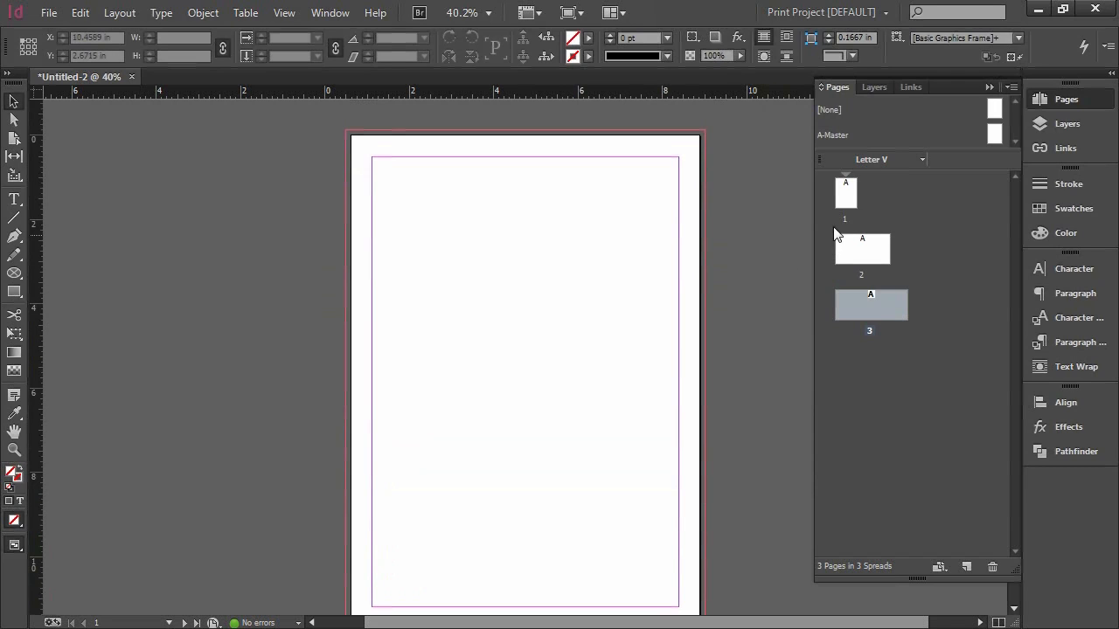
mouse_move(848, 210)
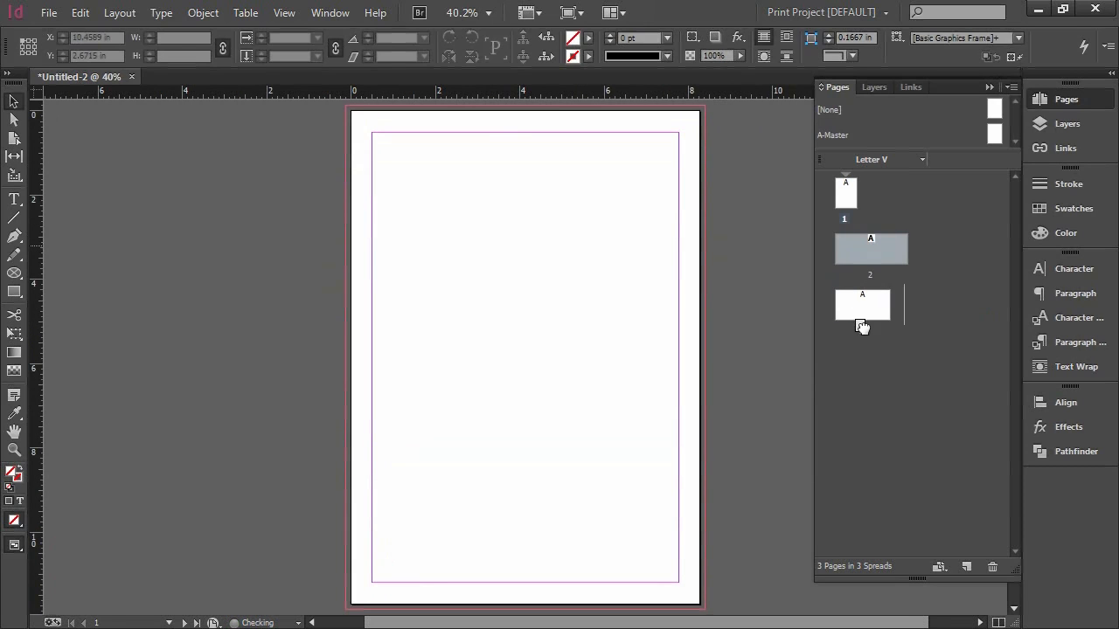
- Select the second business card page in the Pages panel and choose Export
left_click(862, 305)
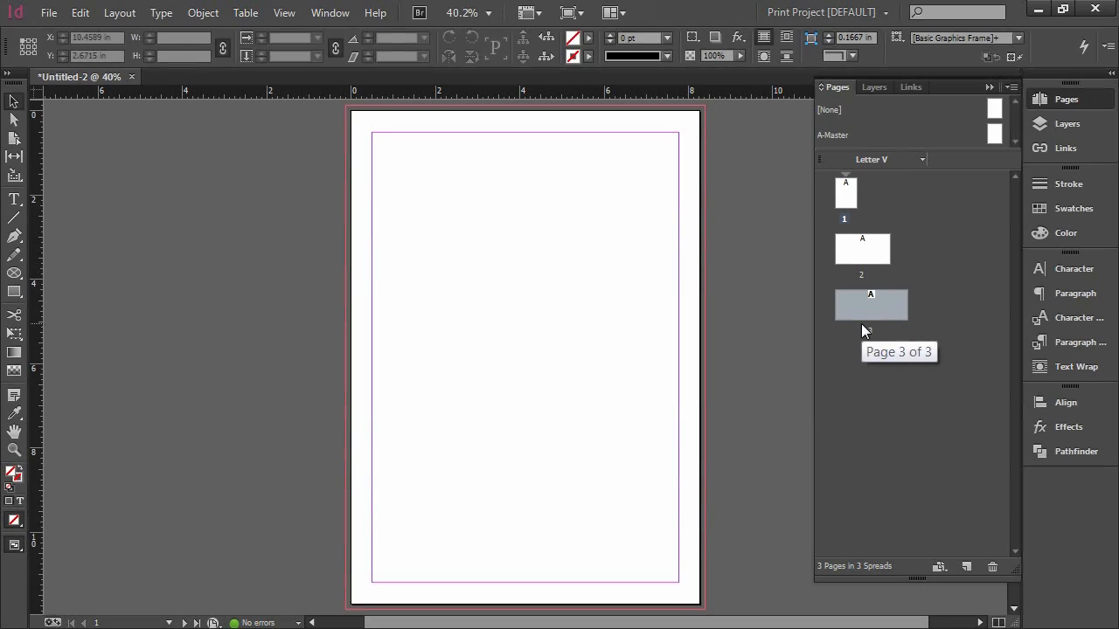
left_click(862, 248)
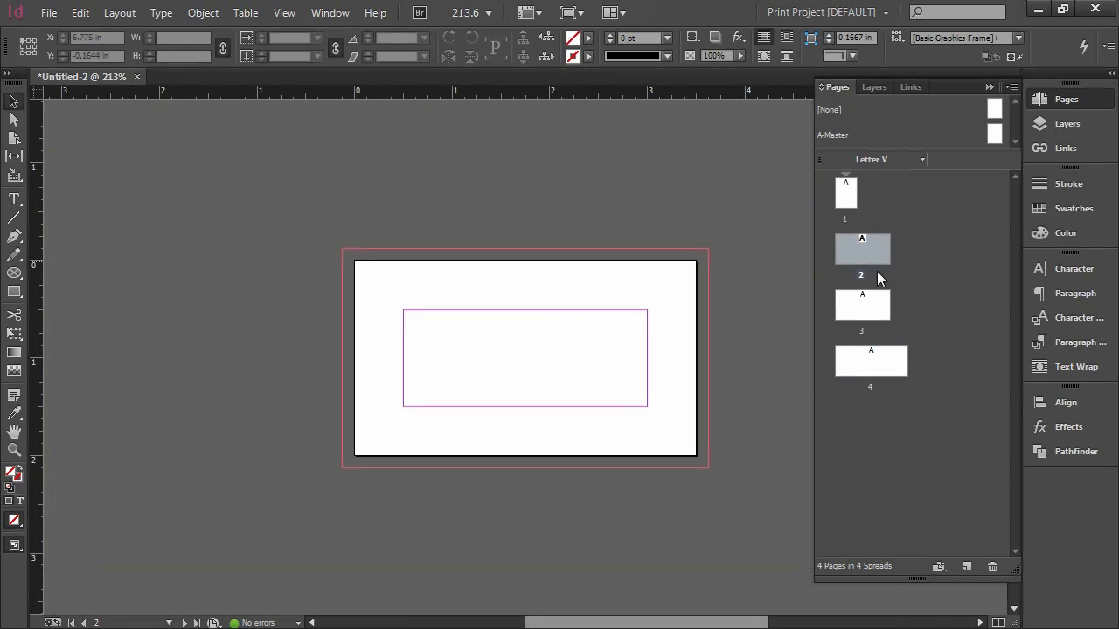
left_click(862, 305)
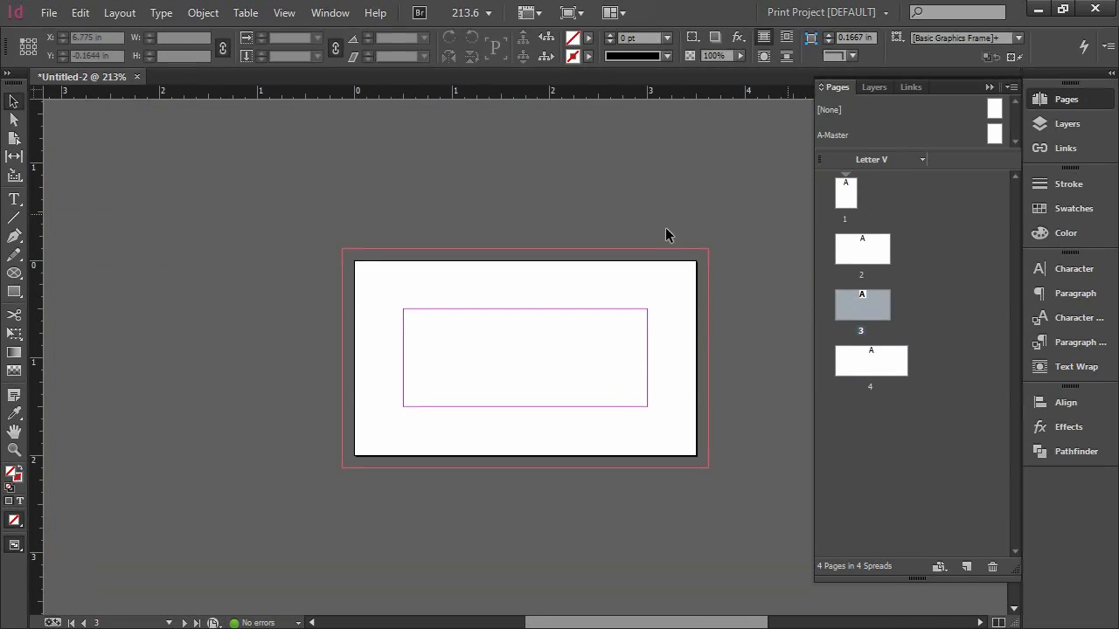
left_click(180, 429)
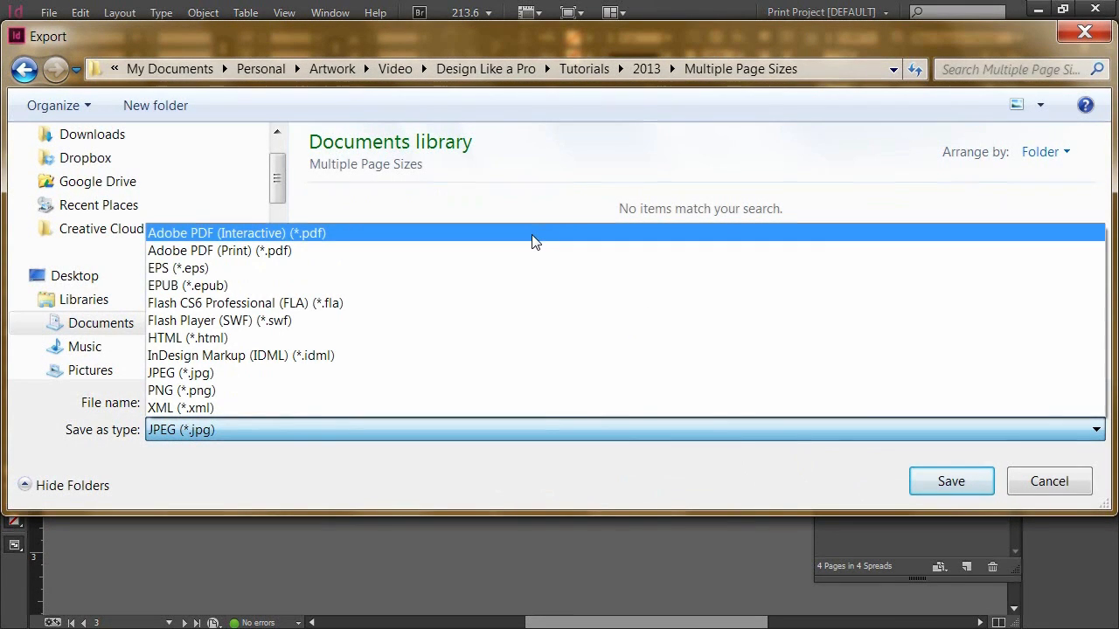
- Save the export as Adobe PDF (Print) with the file name 'MultiplePages'
left_click(237, 233)
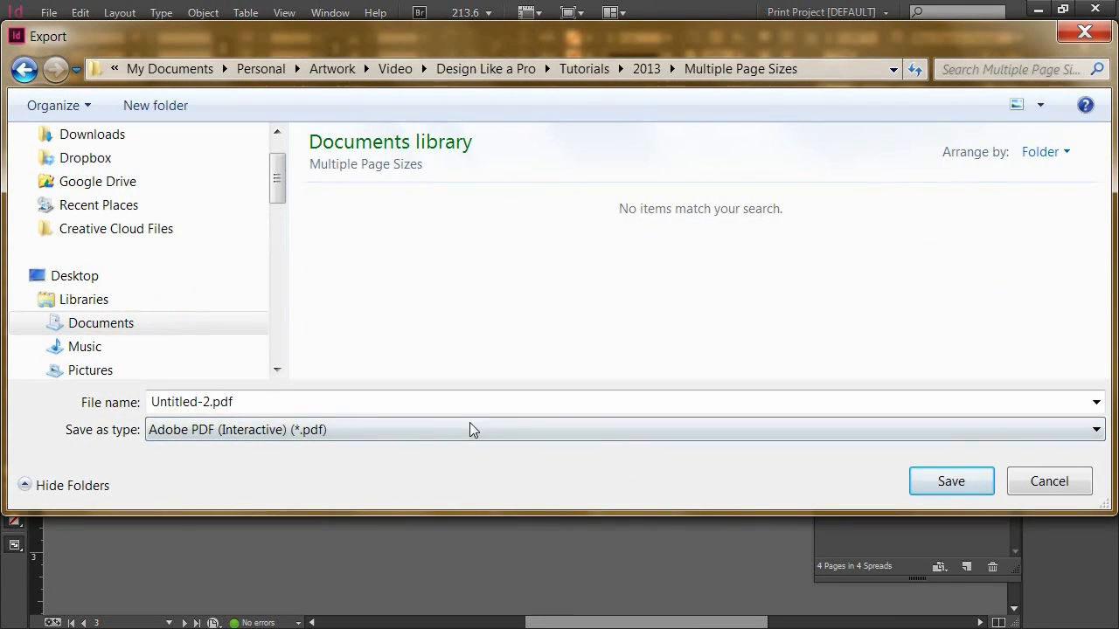
left_click(625, 429)
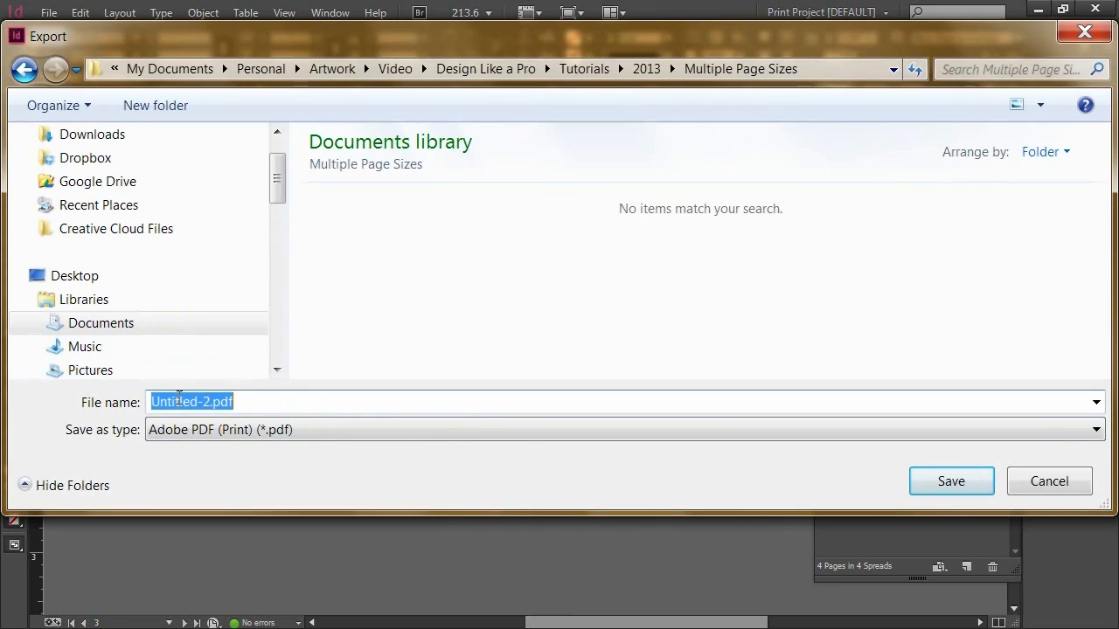
type("Multi")
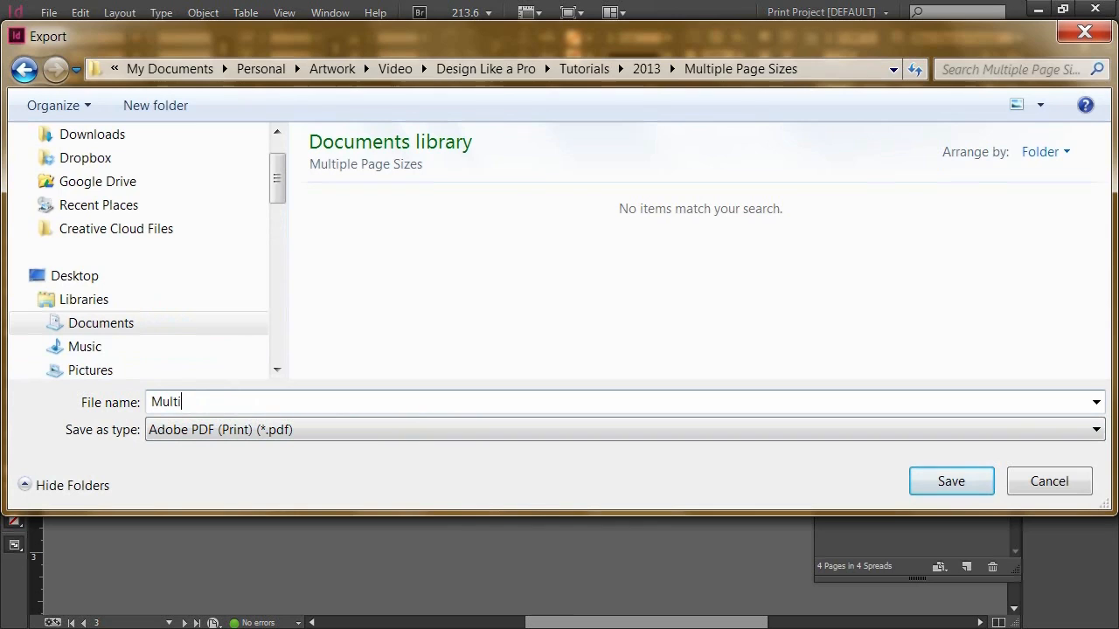
type("plePages")
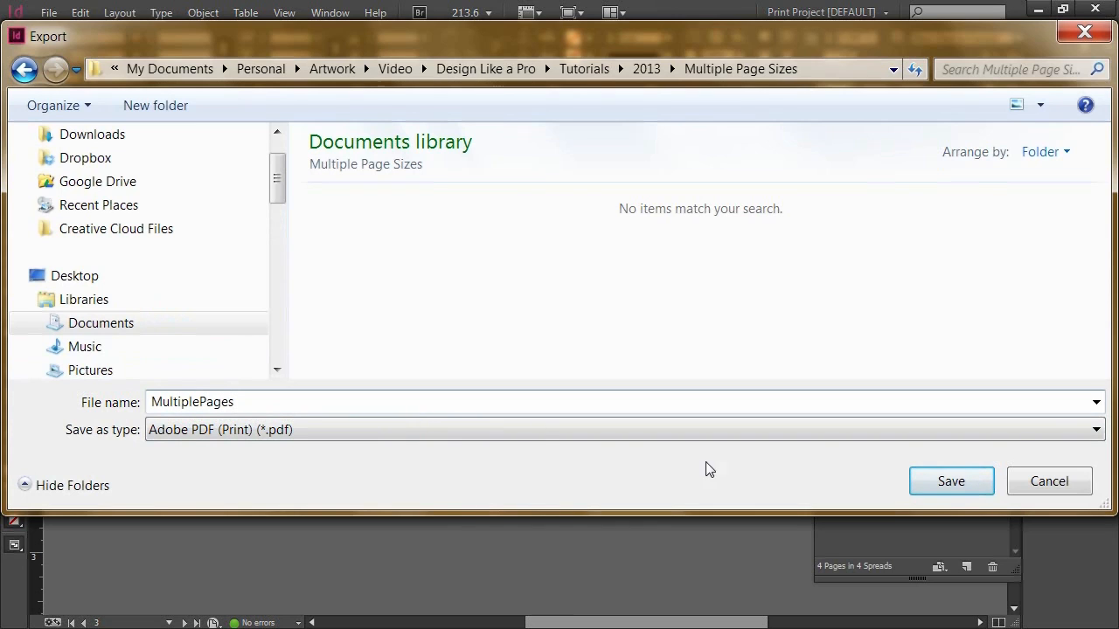
left_click(950, 481)
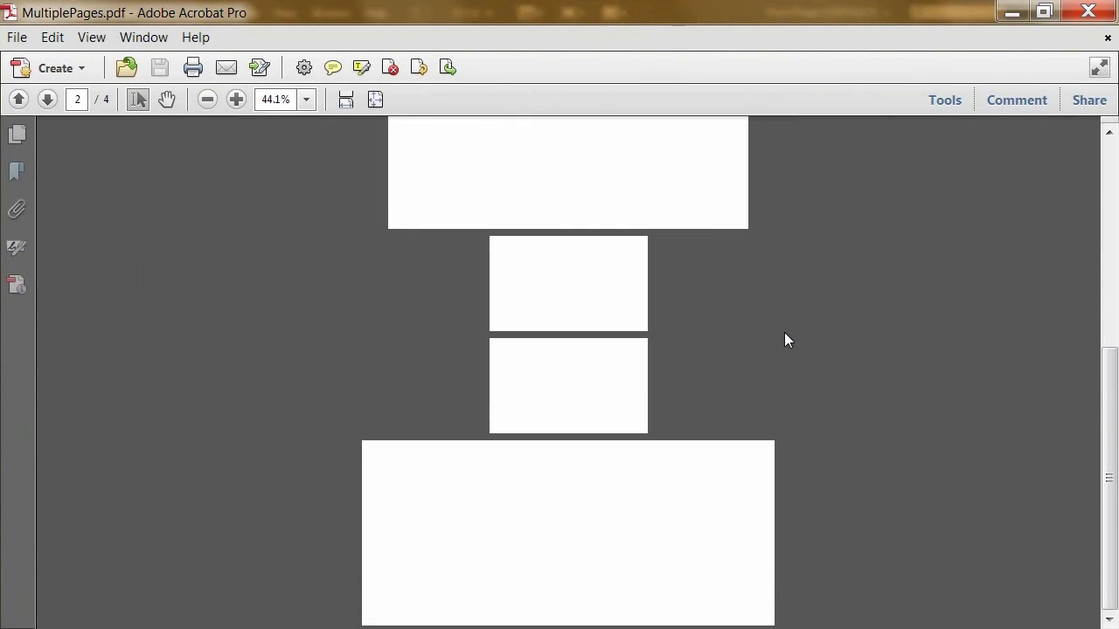
- Scroll through MultiplePages.pdf's pages in Acrobat and check the Page Display options
left_click(19, 99)
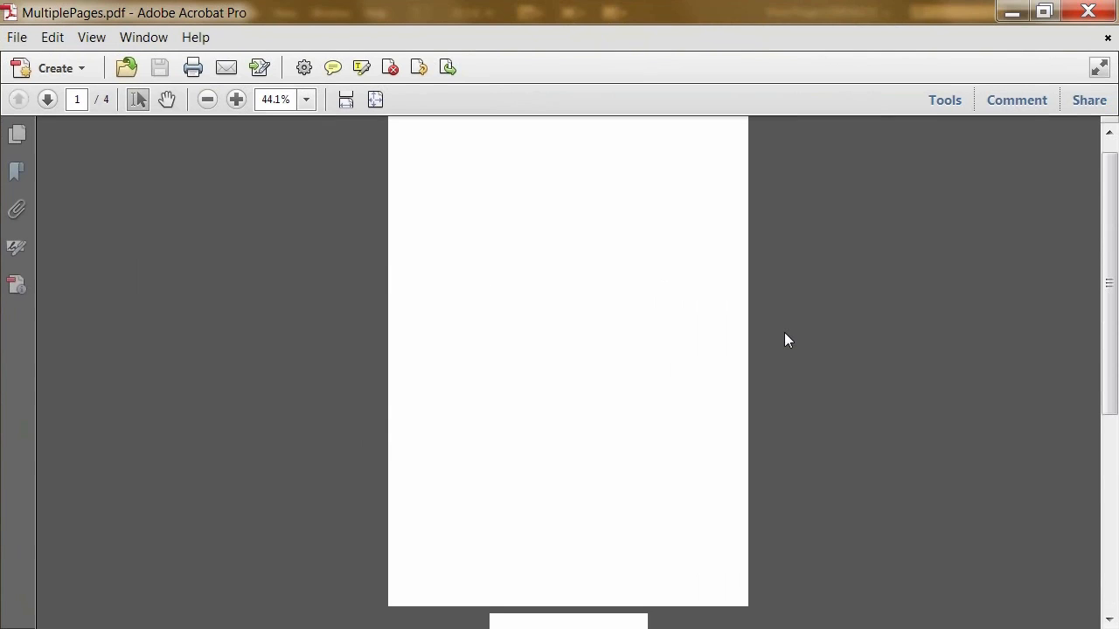
scroll("down", 3)
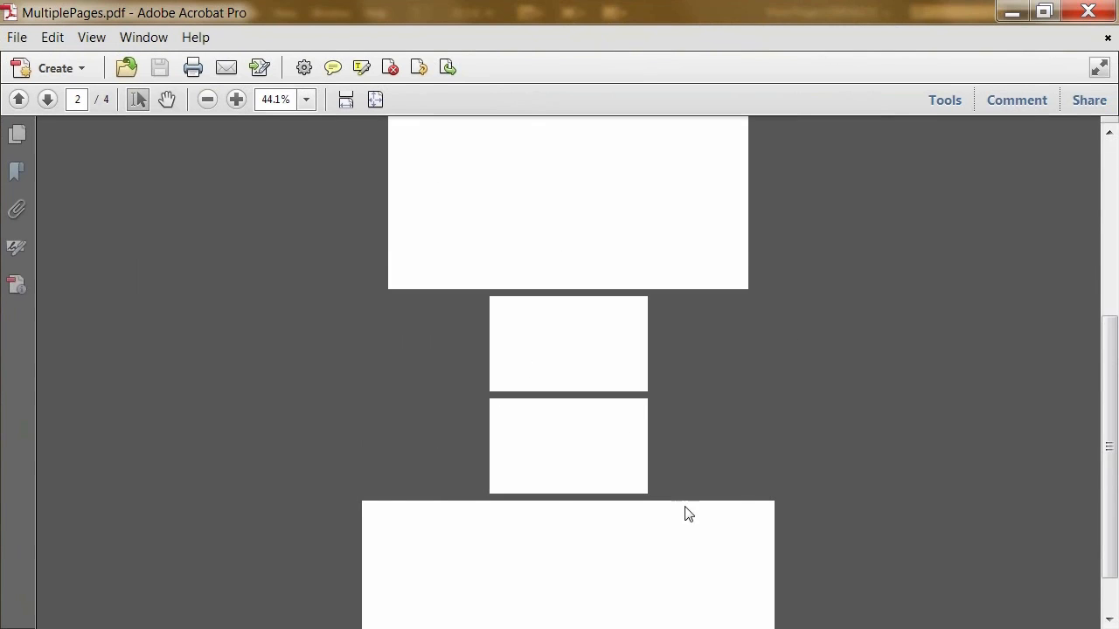
scroll("up", 3)
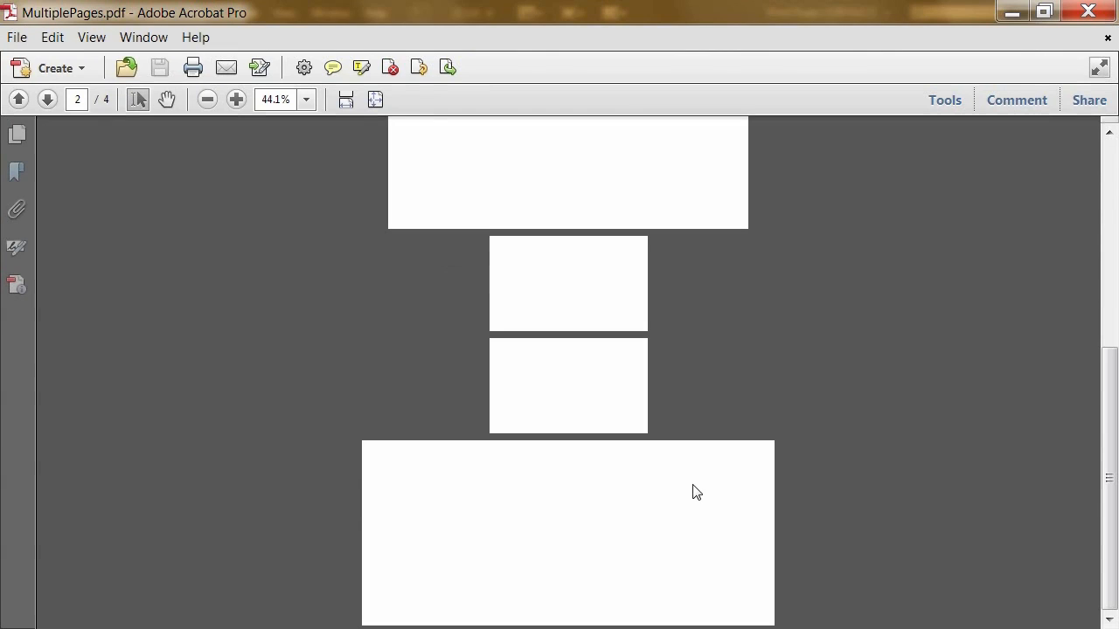
mouse_move(687, 467)
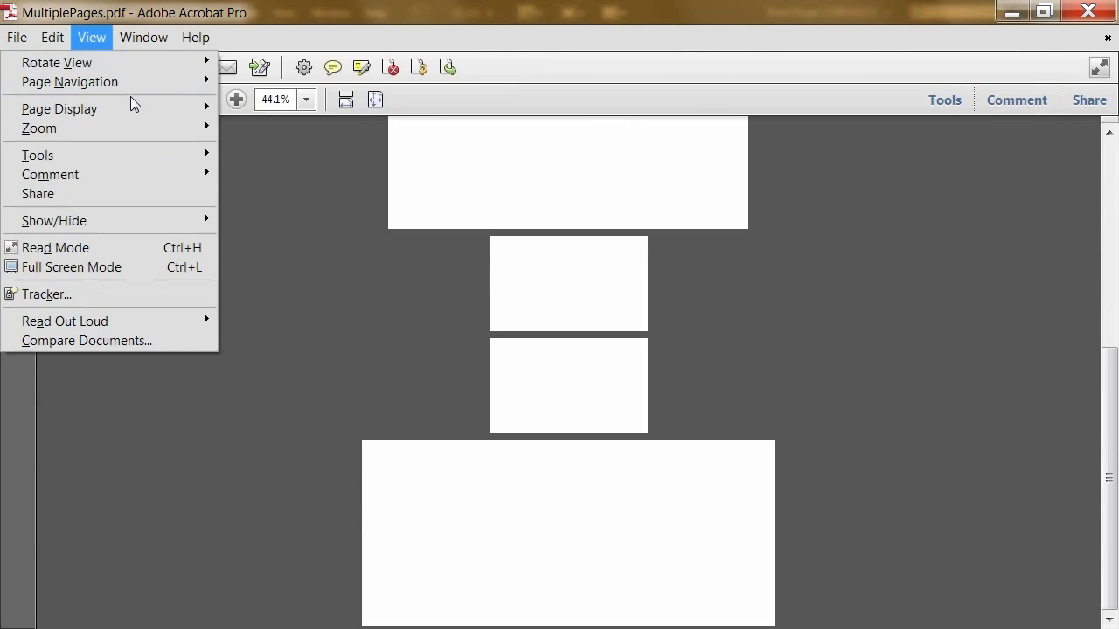
left_click(59, 108)
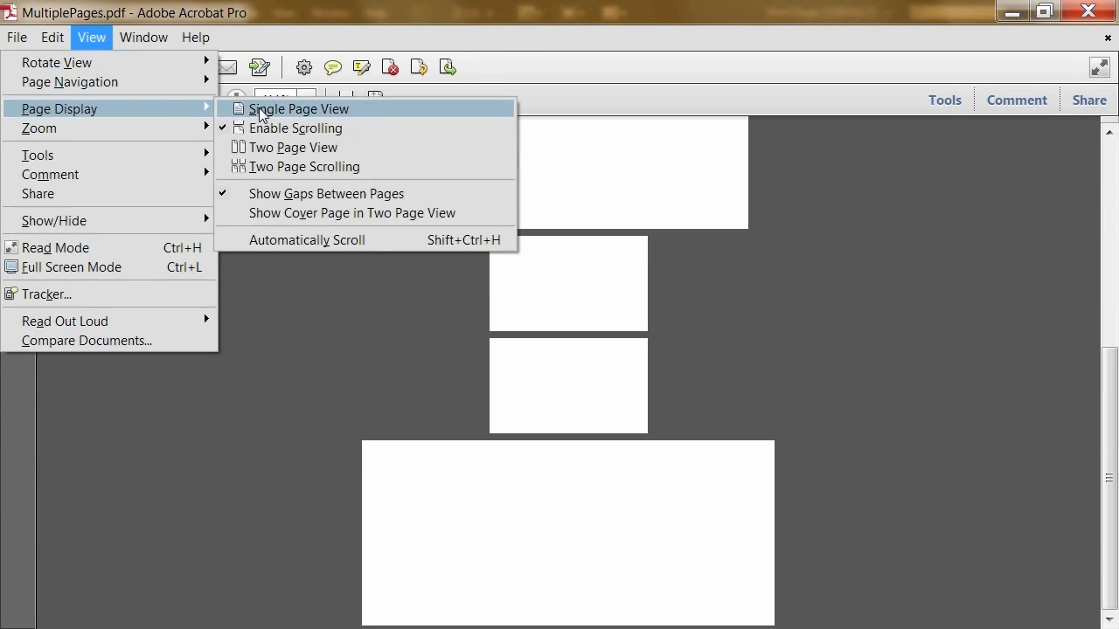
left_click(16, 37)
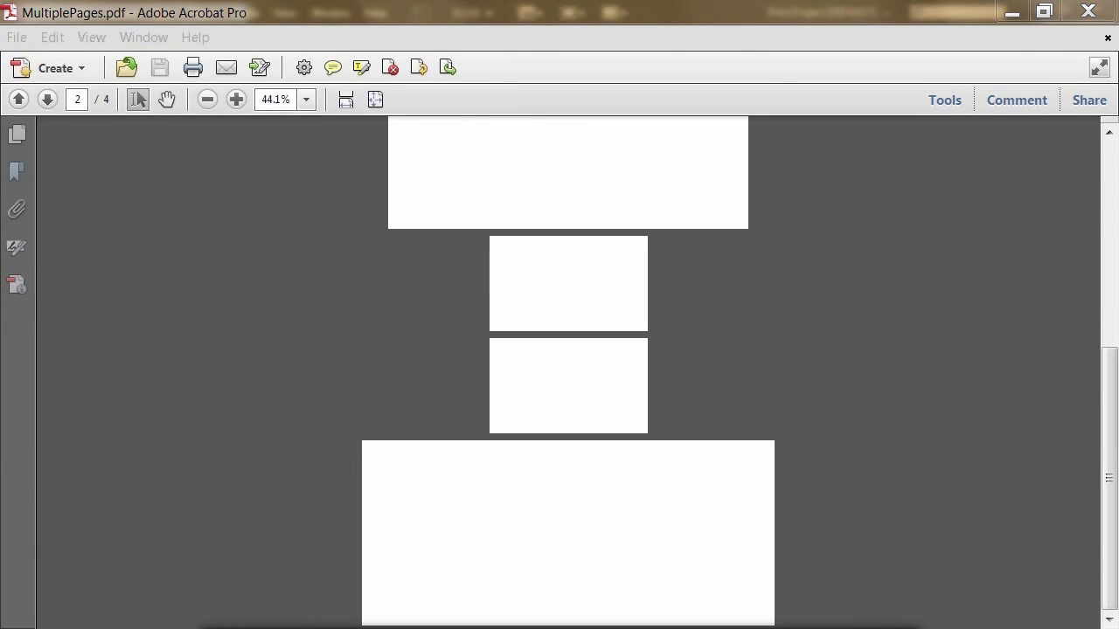
left_click(51, 37)
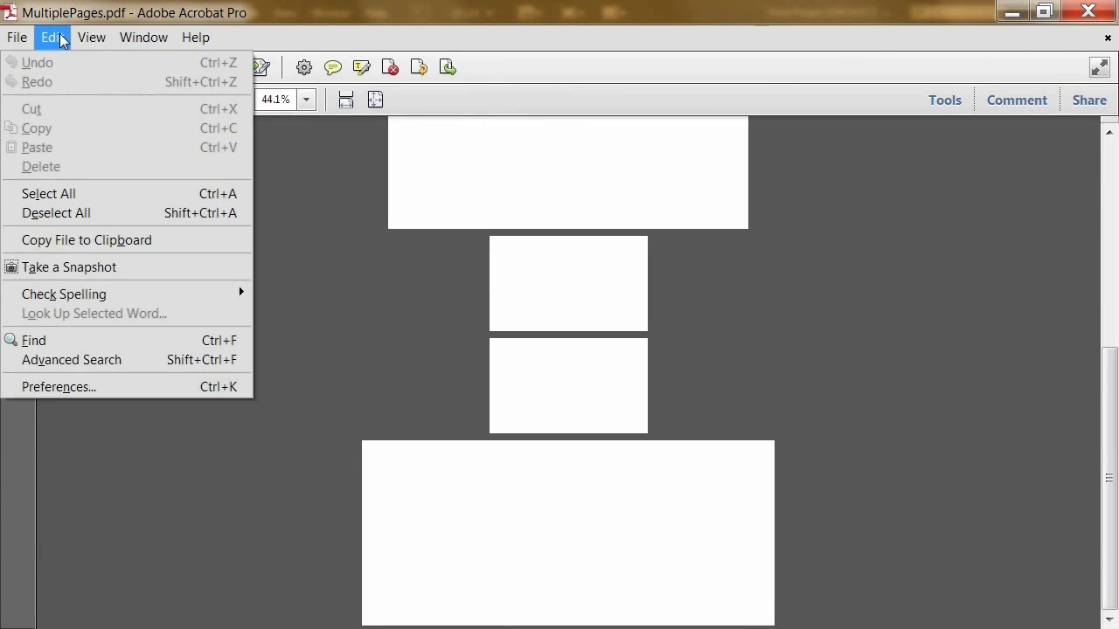
left_click(403, 392)
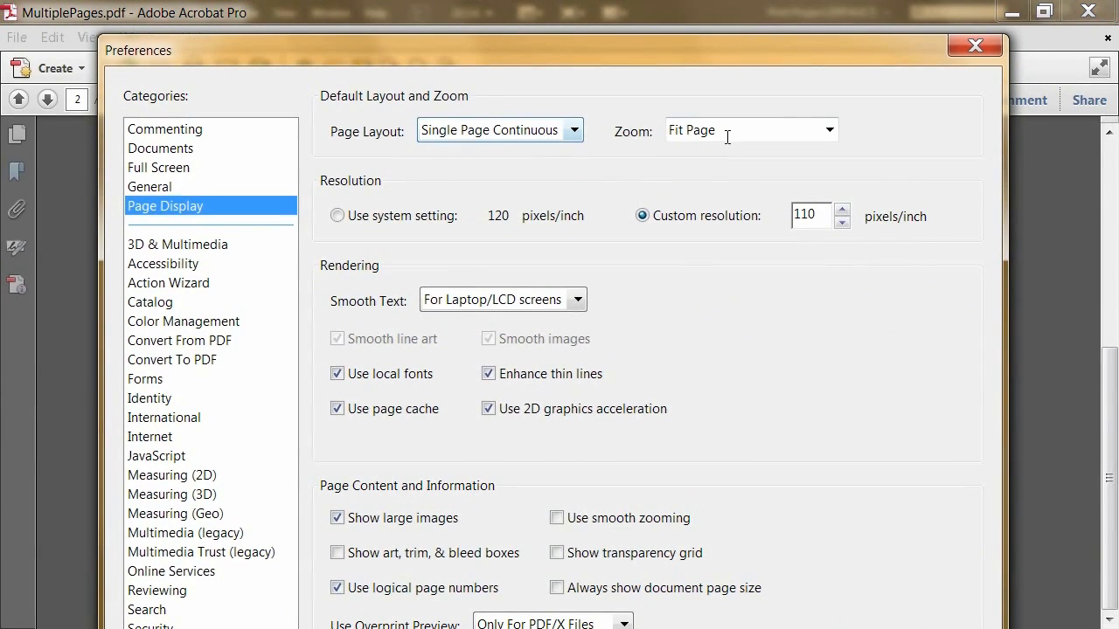
mouse_move(973, 45)
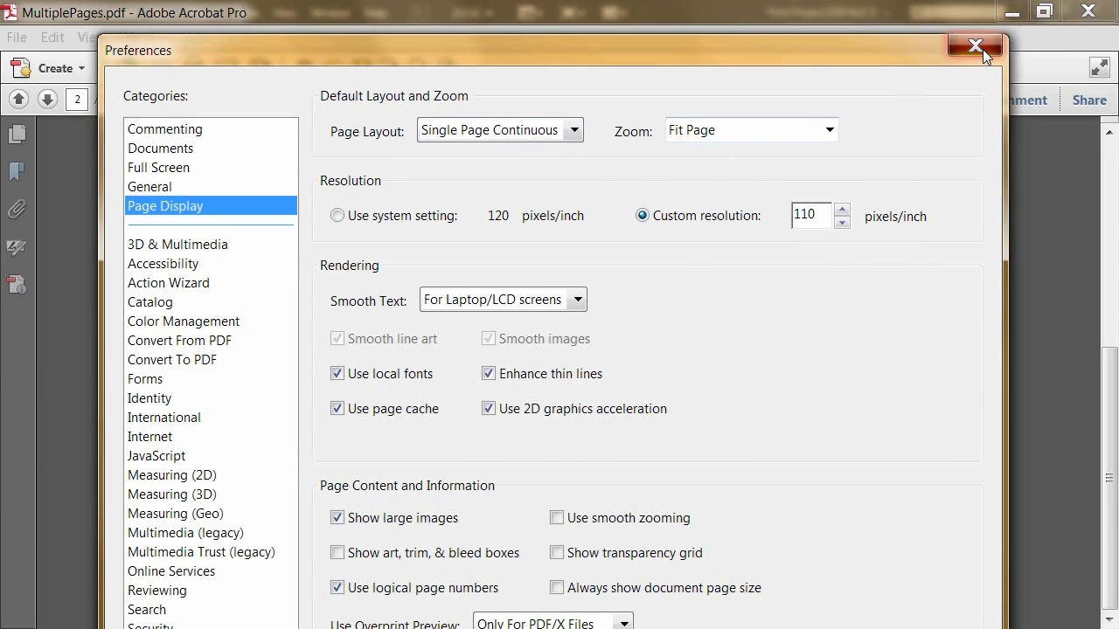
left_click(973, 46)
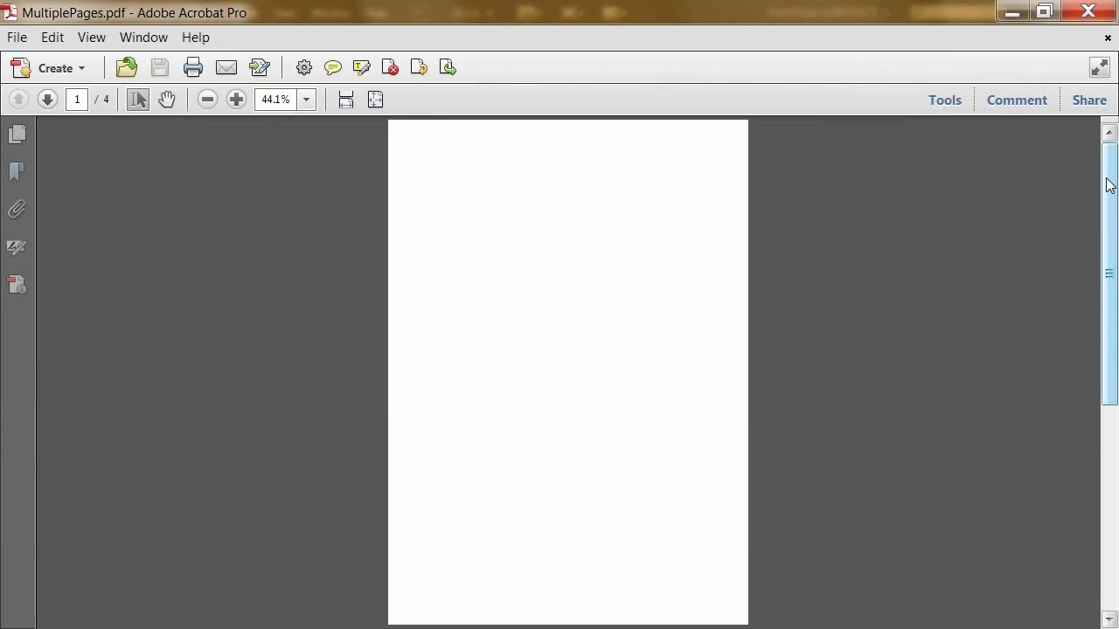
scroll("down", 3)
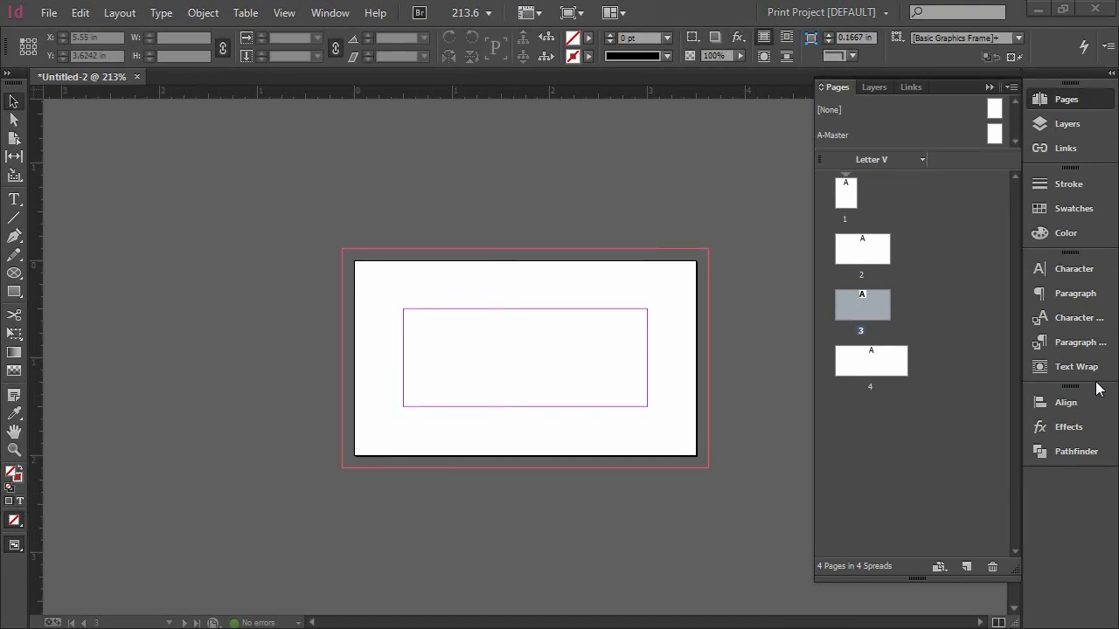
mouse_move(1009, 393)
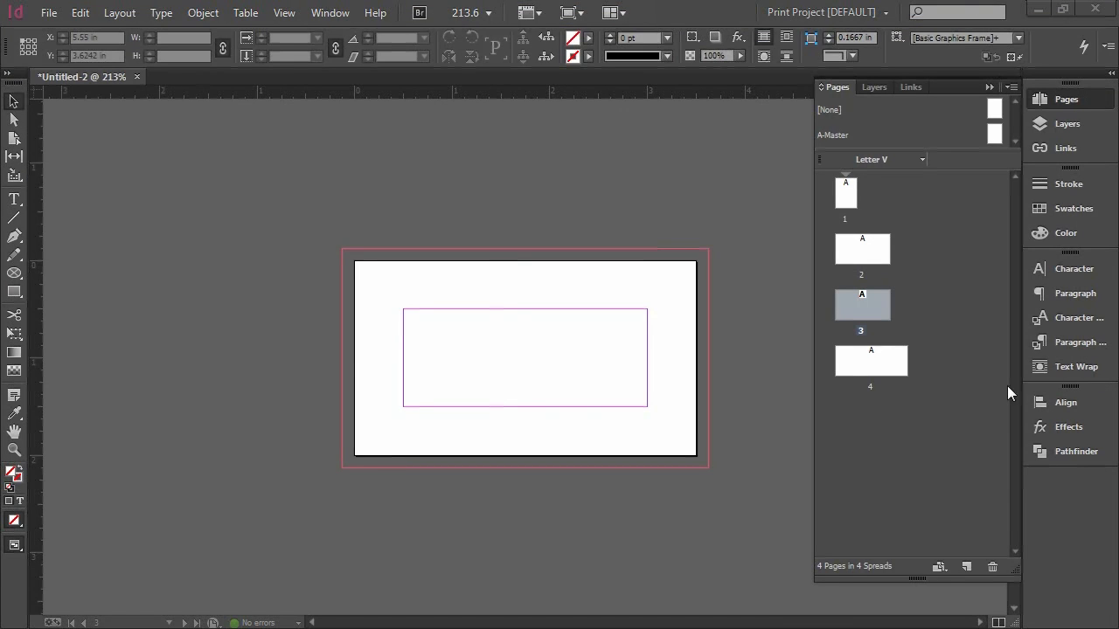